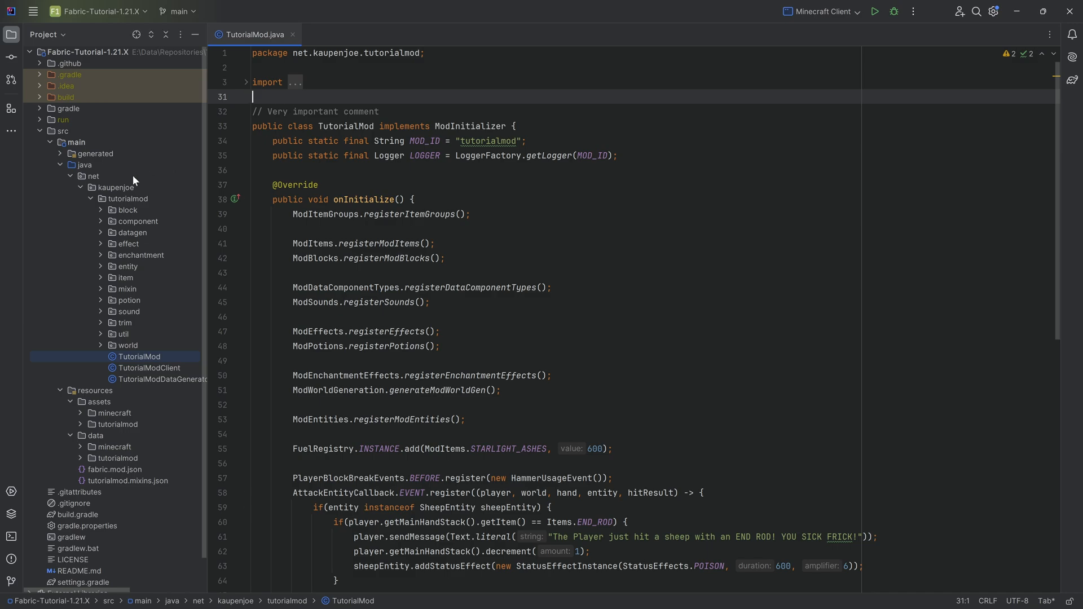
# Step: Create the empty ModVillagers class in a new villager package under tutorialmod
pyautogui.click(127, 198)
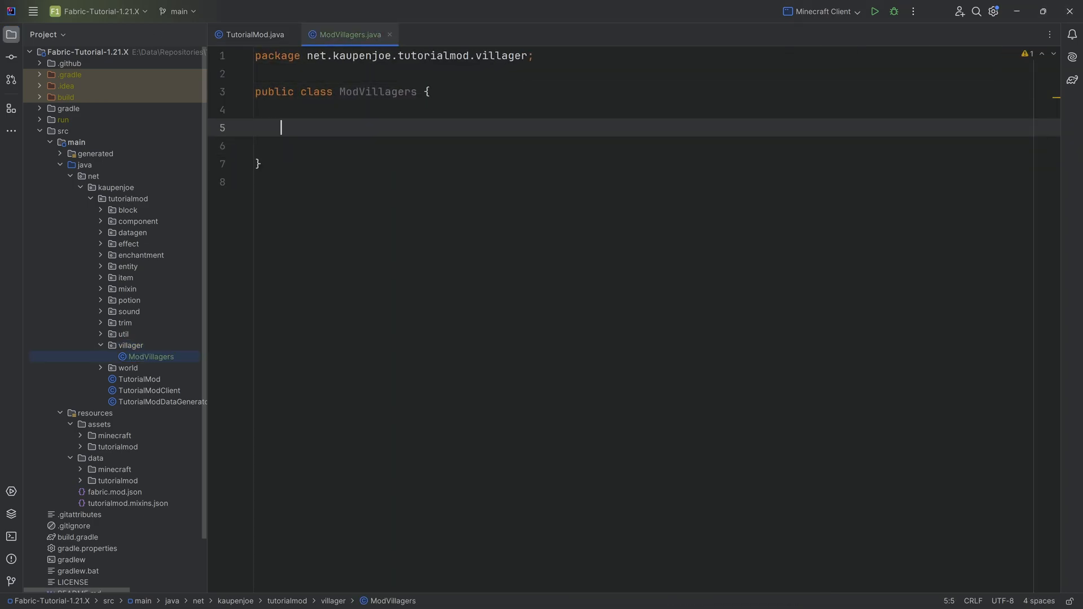
# Step: Write a public static registerVillagers method logging "Registering Villagers for " + TutorialMod.MOD_ID
pyautogui.press('enter')
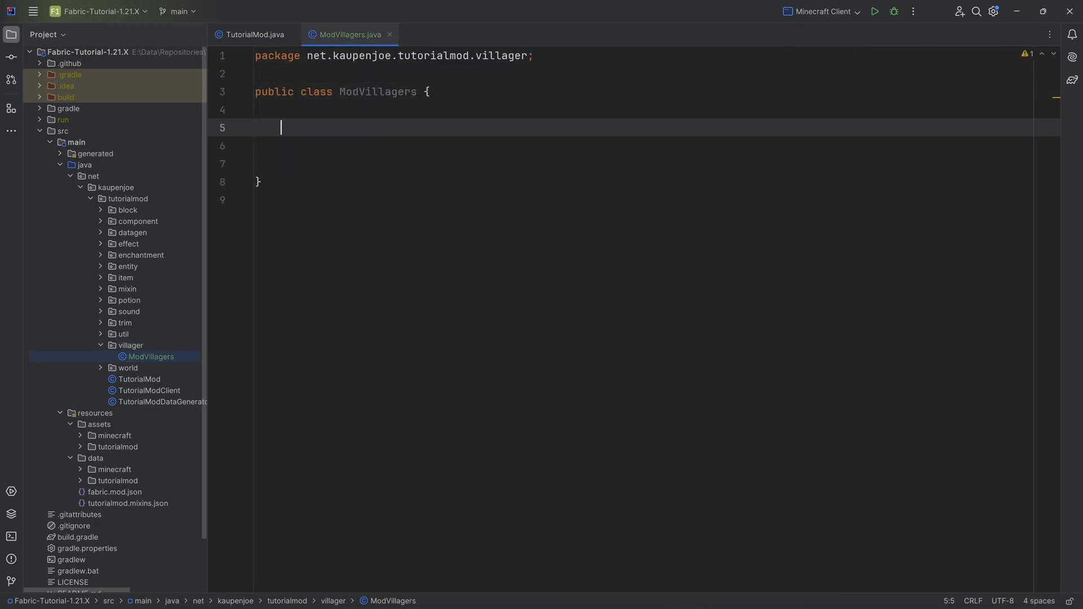
pyautogui.write('public static void')
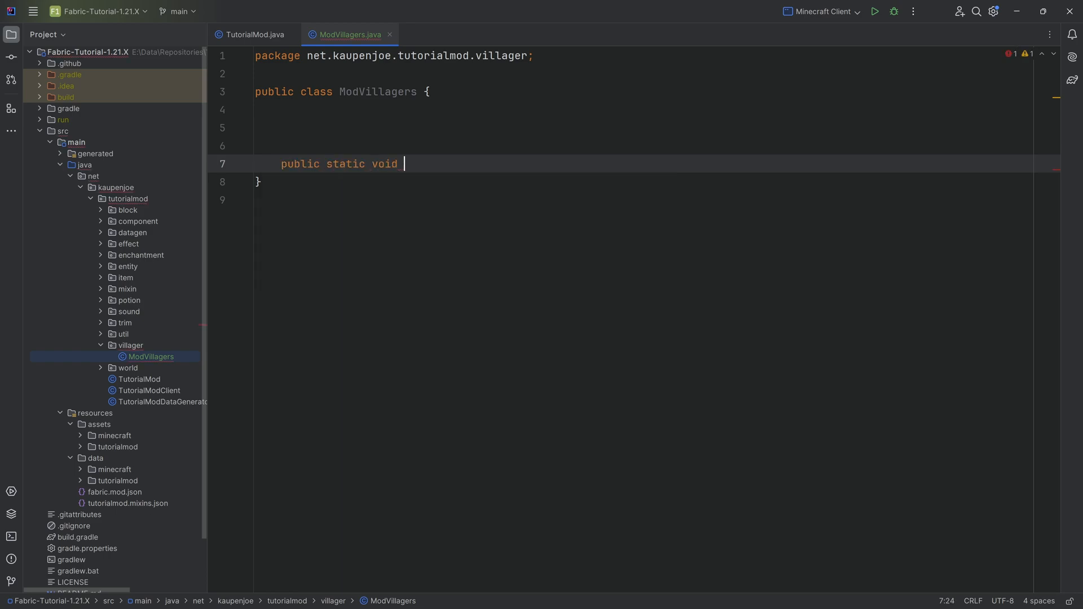
pyautogui.write('registerVillagers()')
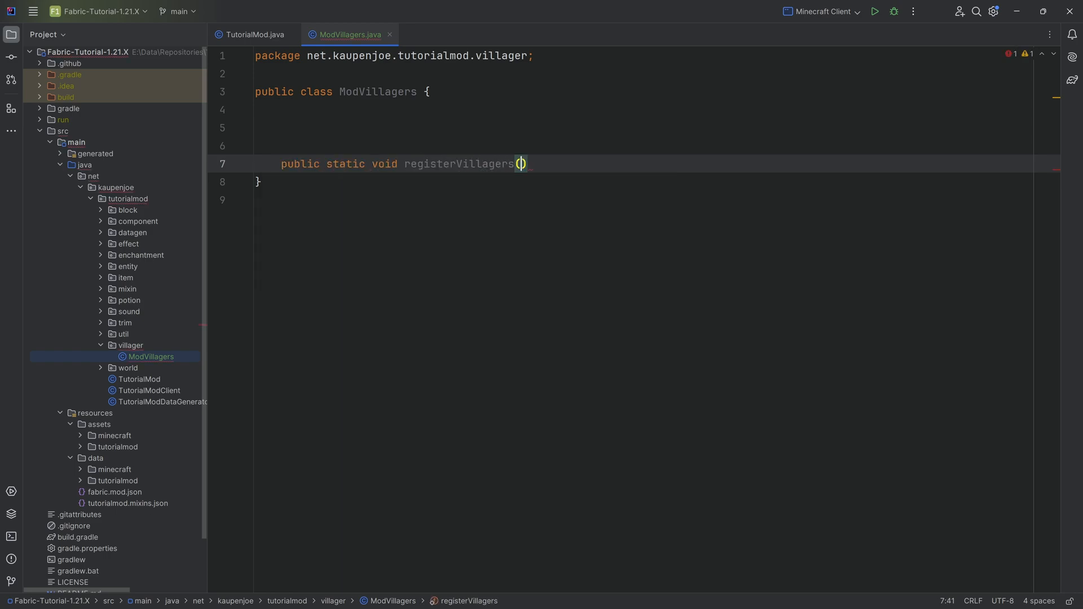
pyautogui.write('TutorialMod.MOD_ID')
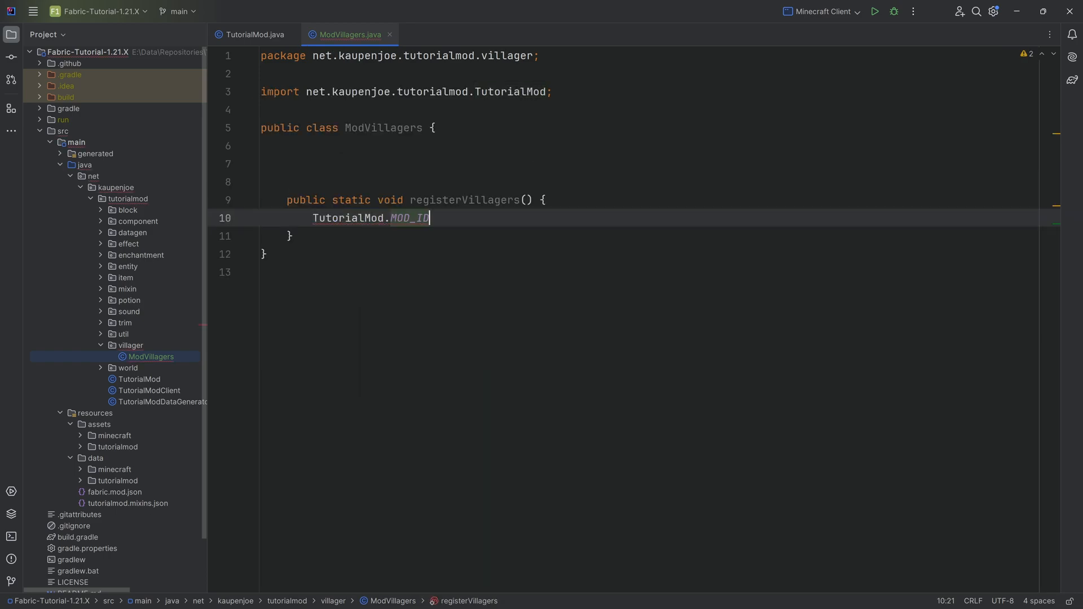
pyautogui.write('LOGGER.info("Regi");')
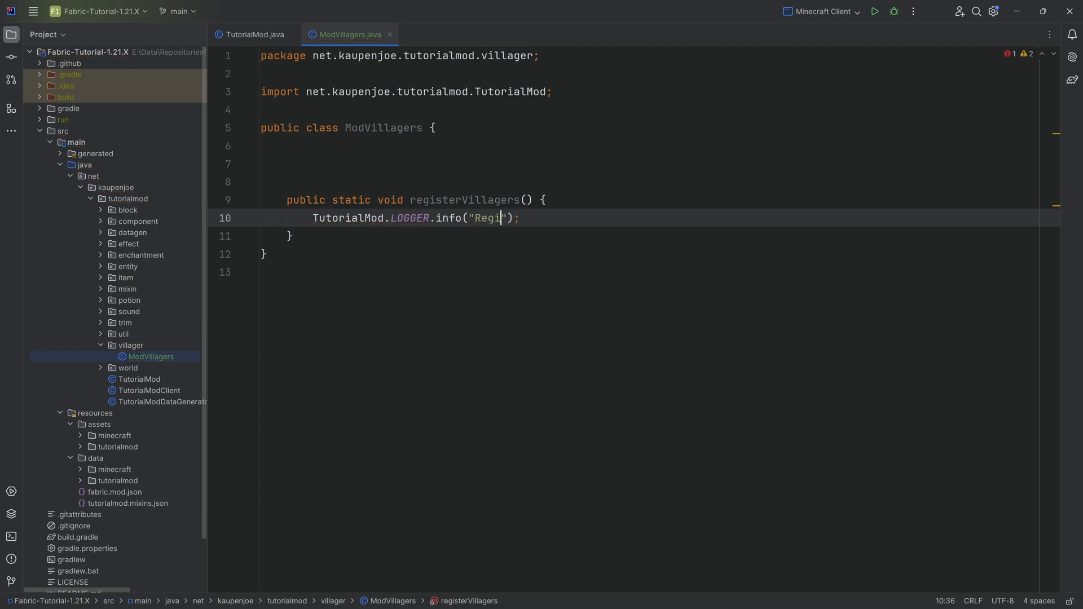
pyautogui.write('stering Vilag')
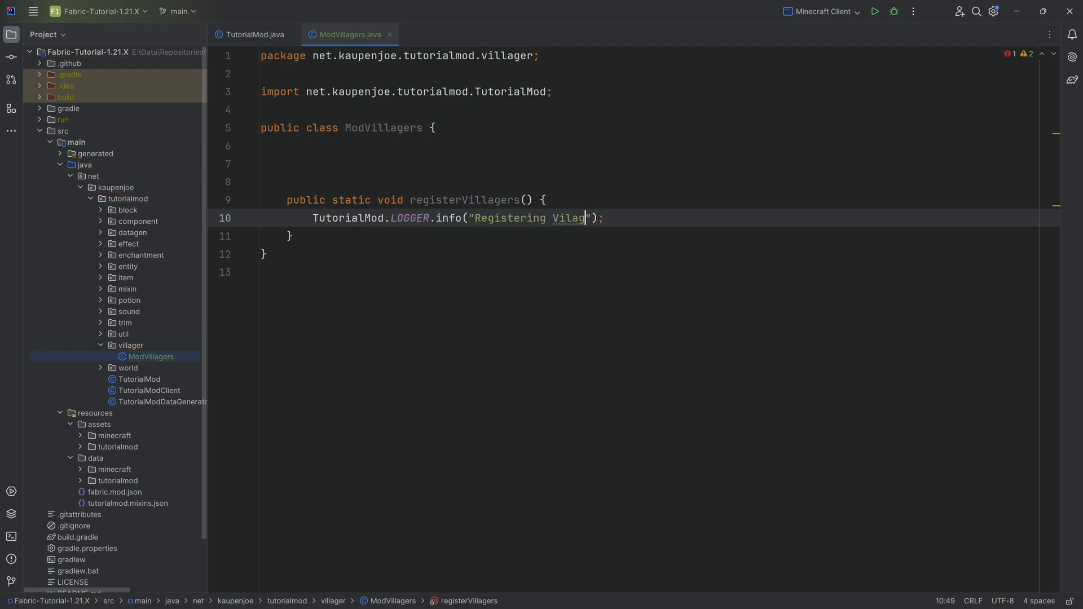
pyautogui.write('for " + TutorialMod.MOD_ID')
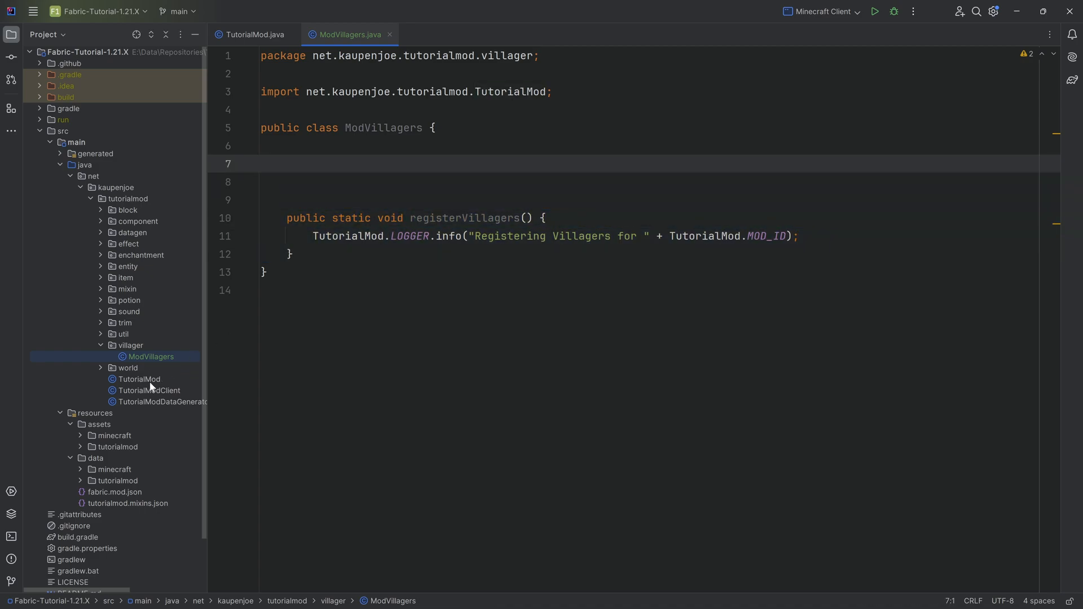
# Step: Call ModVillagers.registerVillagers(); from TutorialMod's onInitialize and return to ModVillagers
pyautogui.click(255, 35)
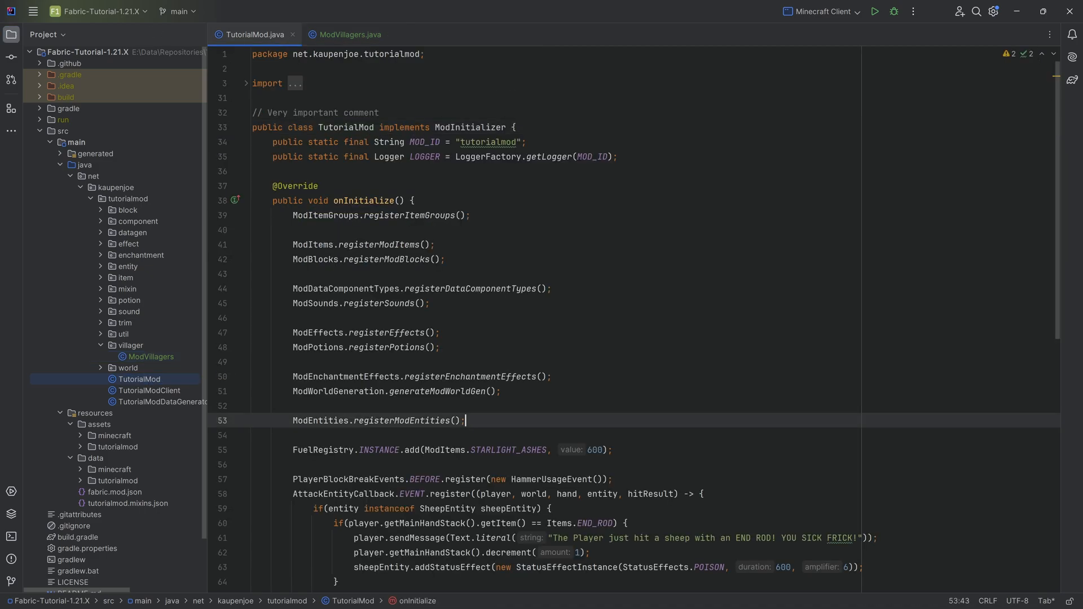
pyautogui.write('ModVillagers.registerVillagers();')
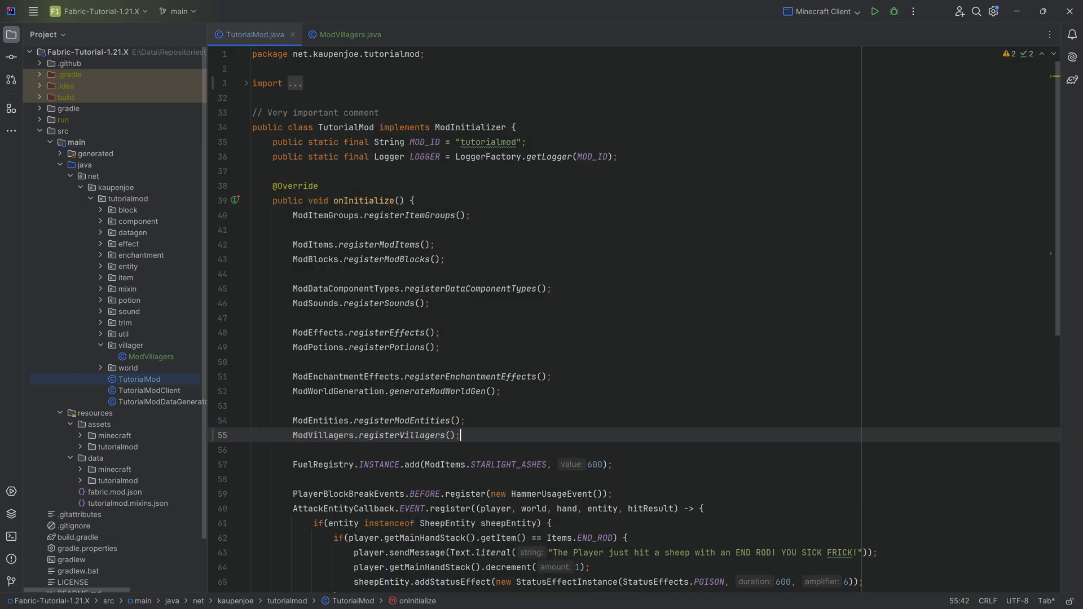
pyautogui.click(348, 35)
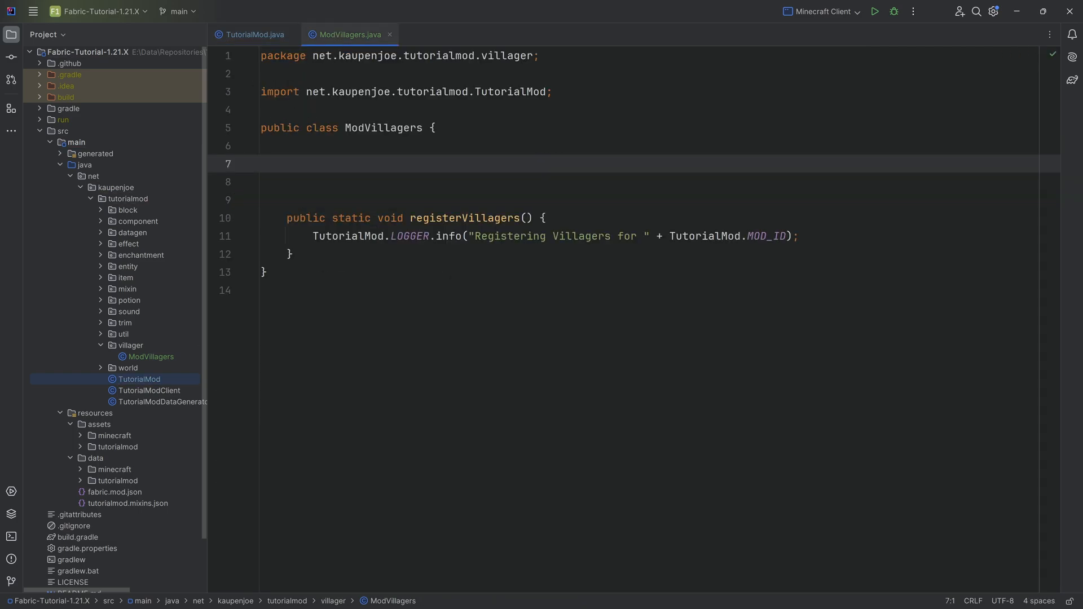
# Step: Insert the registerProfession, registerPOI and registerPoiKey helpers and review their PointOfInterestType uses
pyautogui.press('enter')
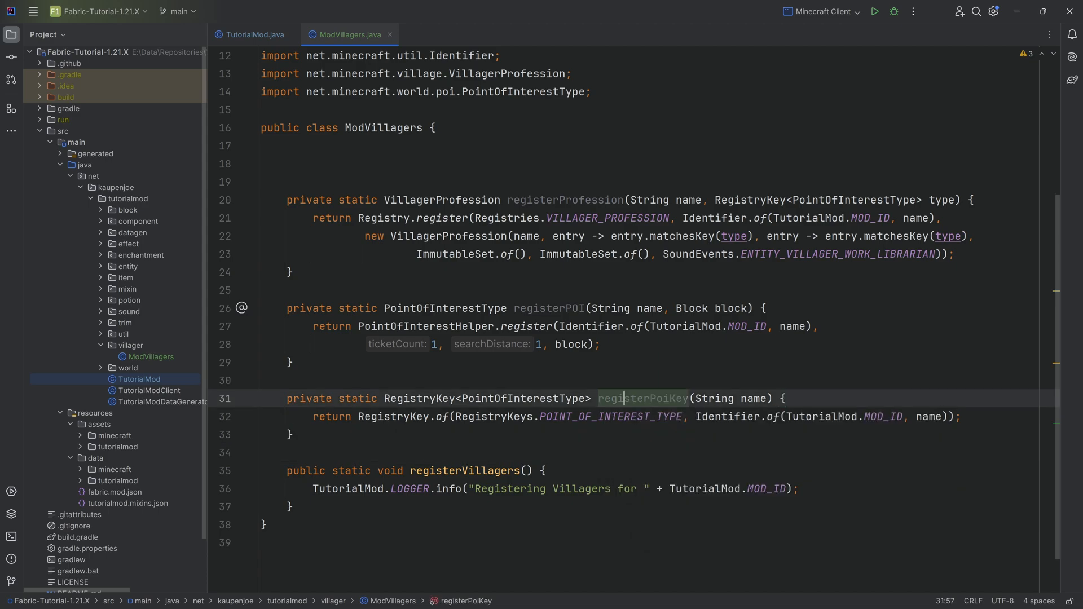
pyautogui.doubleClick(640, 398)
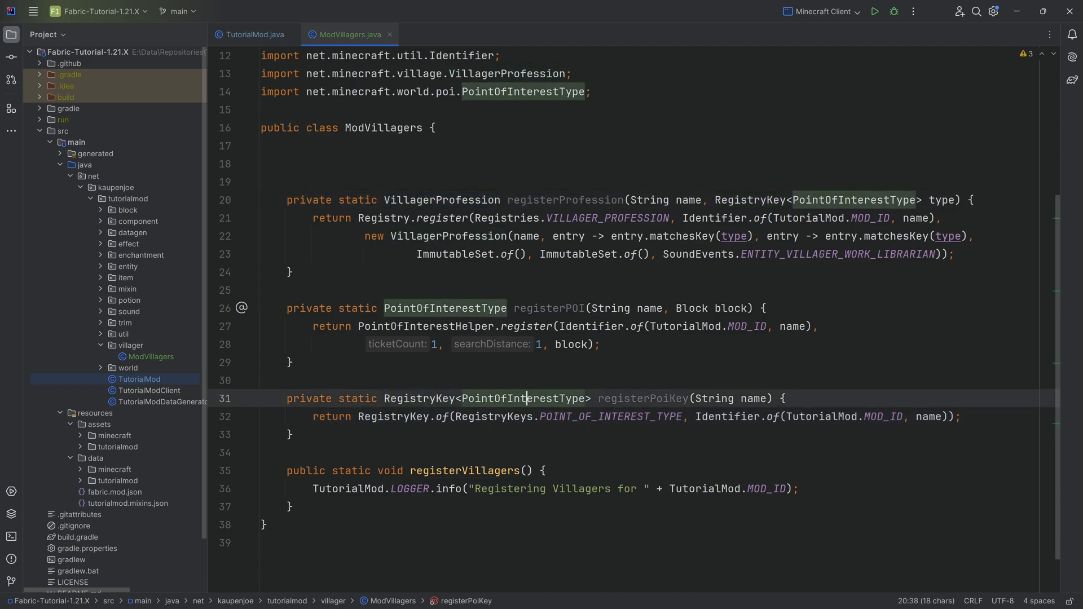
pyautogui.doubleClick(521, 398)
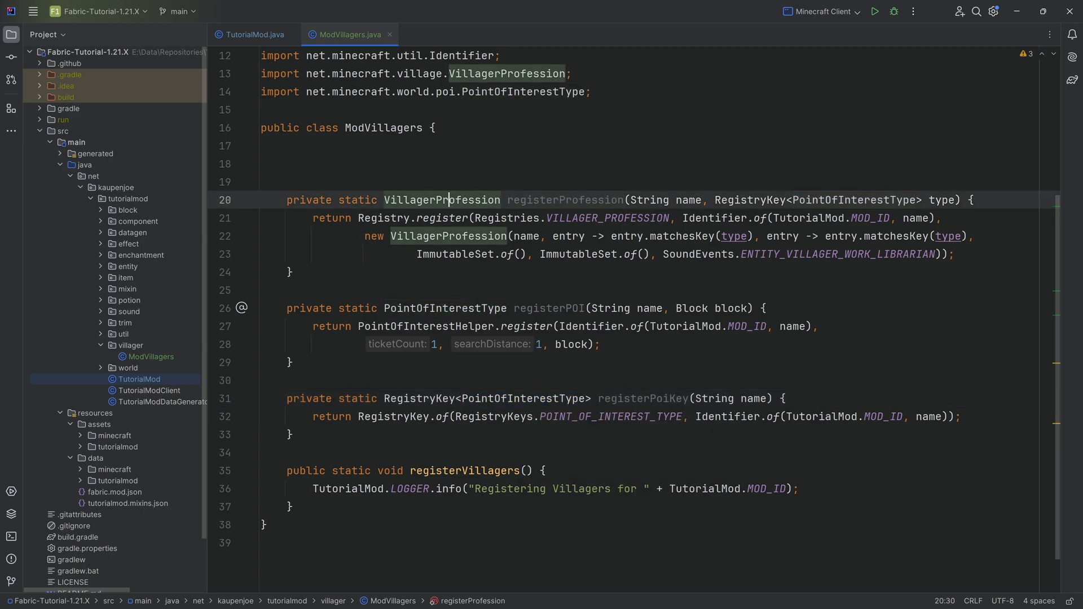
pyautogui.click(125, 210)
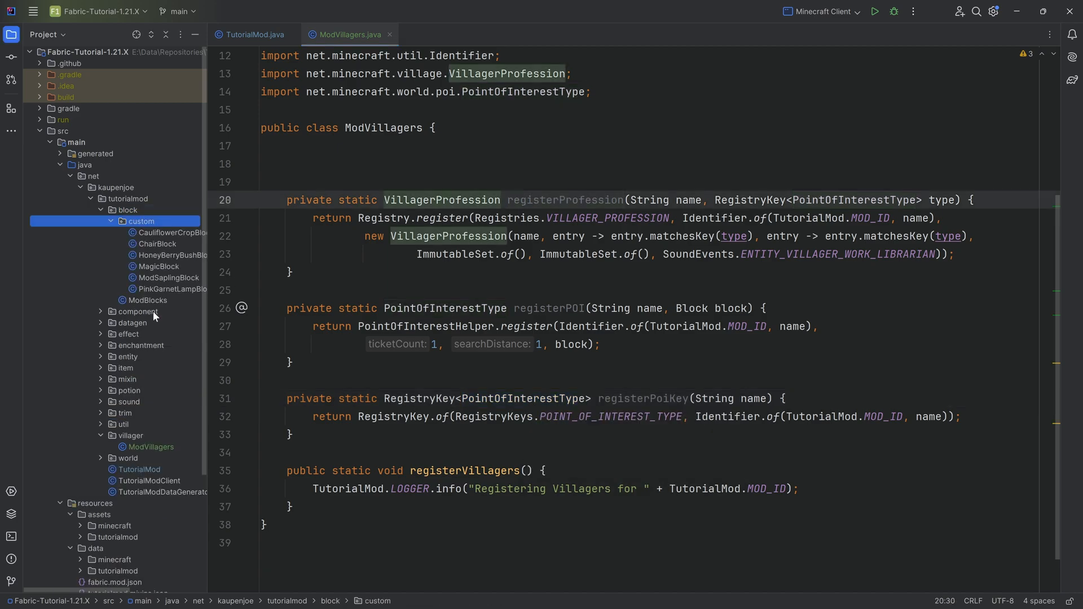
pyautogui.doubleClick(157, 243)
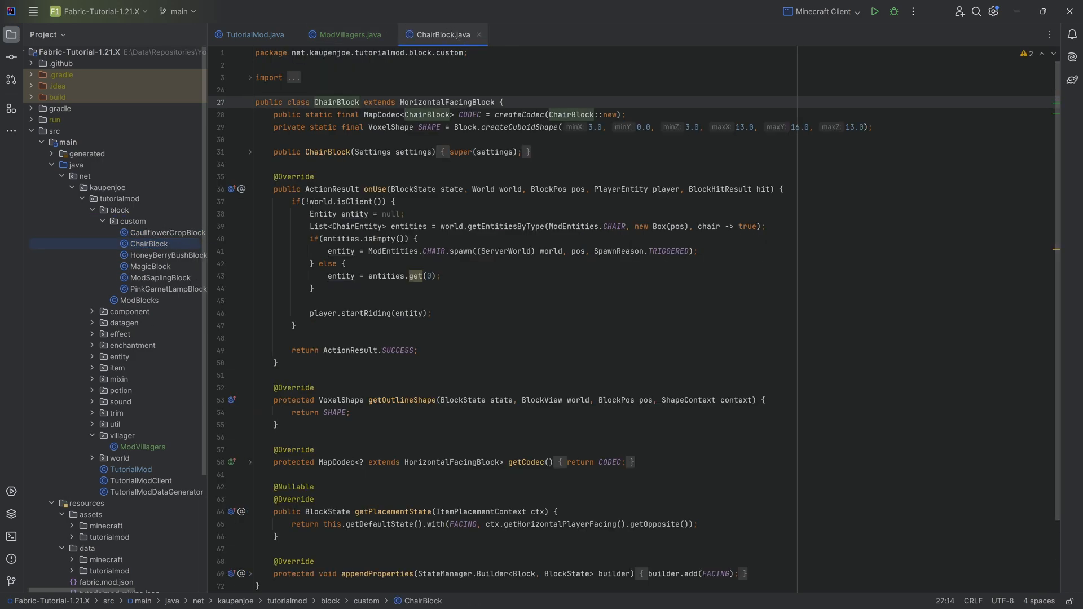
pyautogui.click(349, 35)
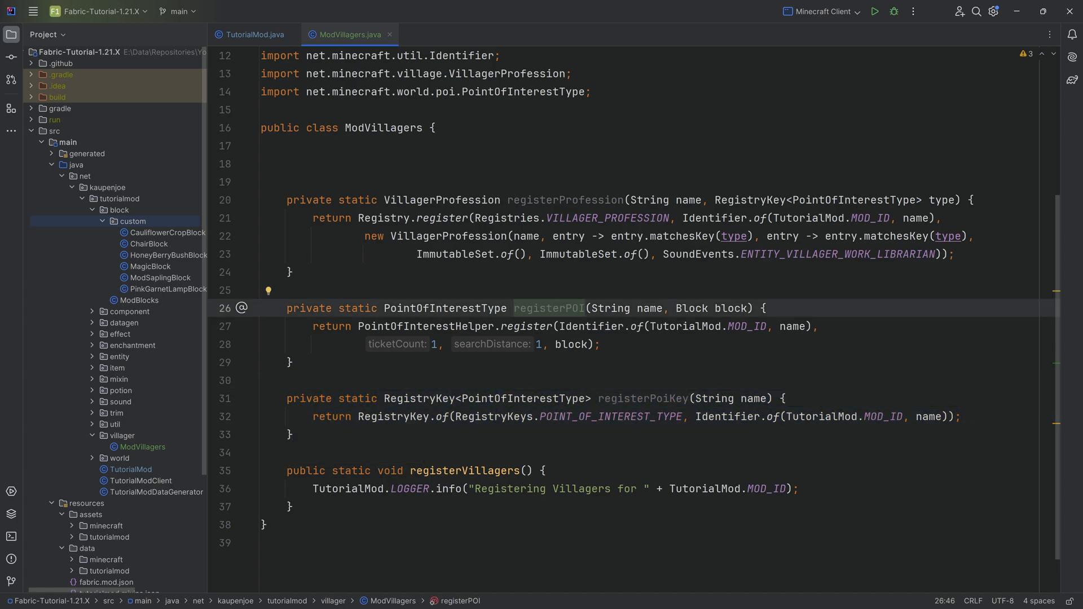
pyautogui.click(539, 344)
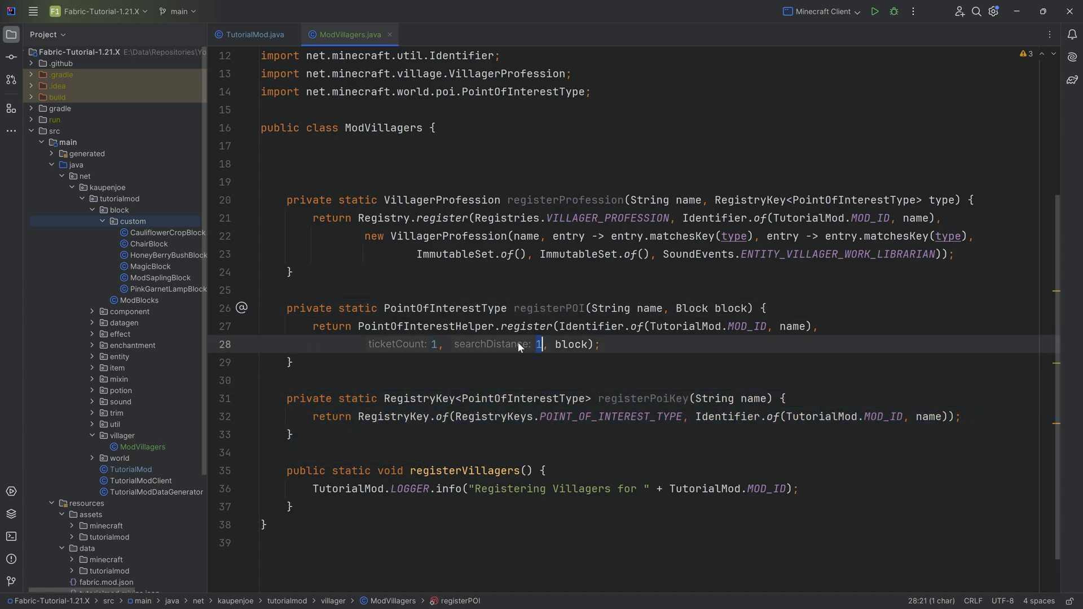
pyautogui.click(433, 344)
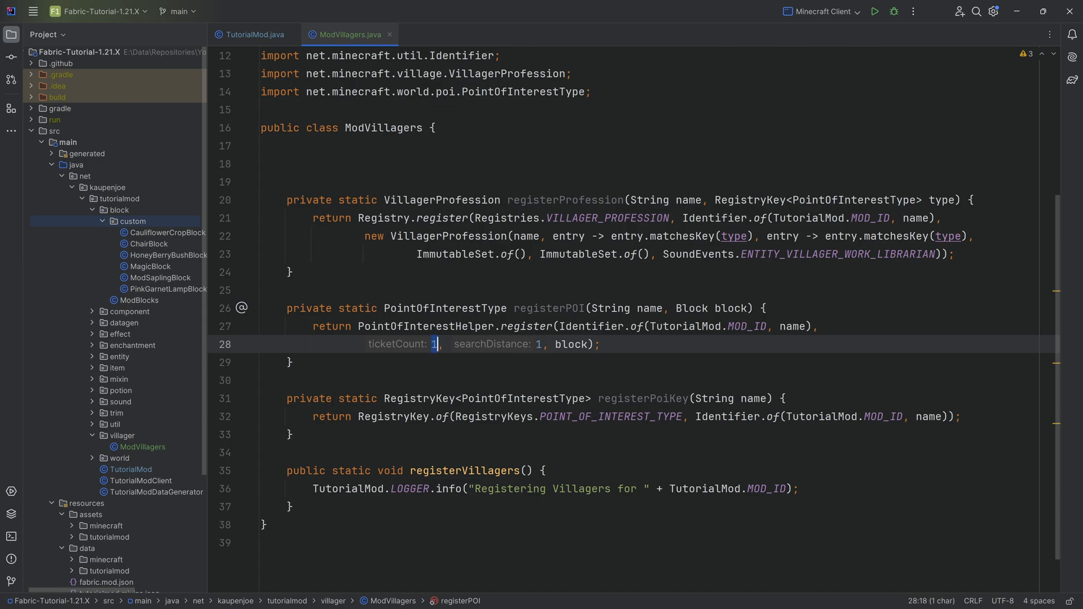
pyautogui.moveTo(419, 345)
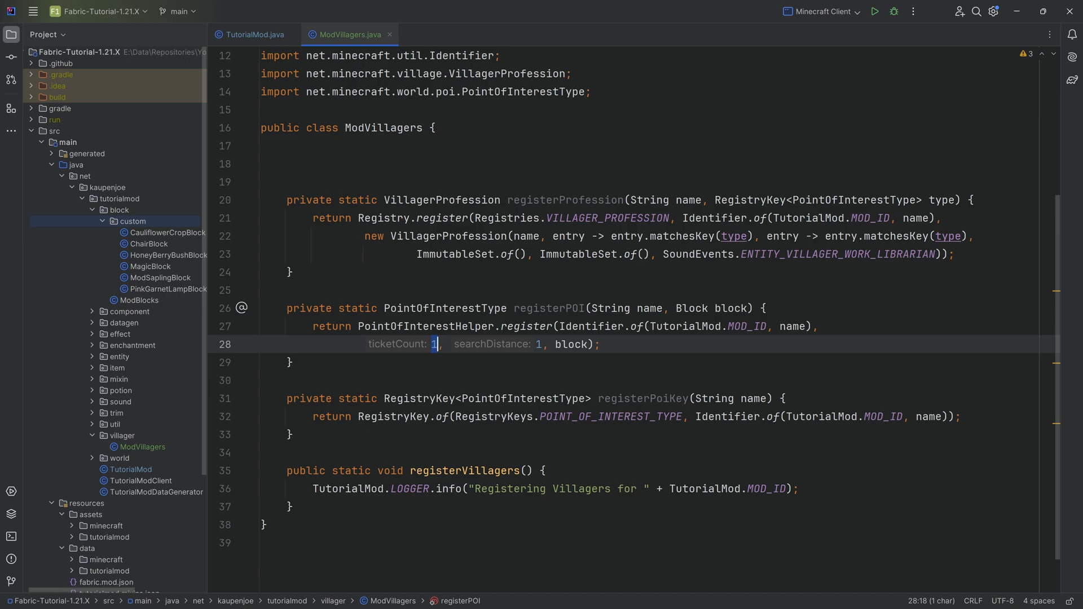
pyautogui.click(409, 200)
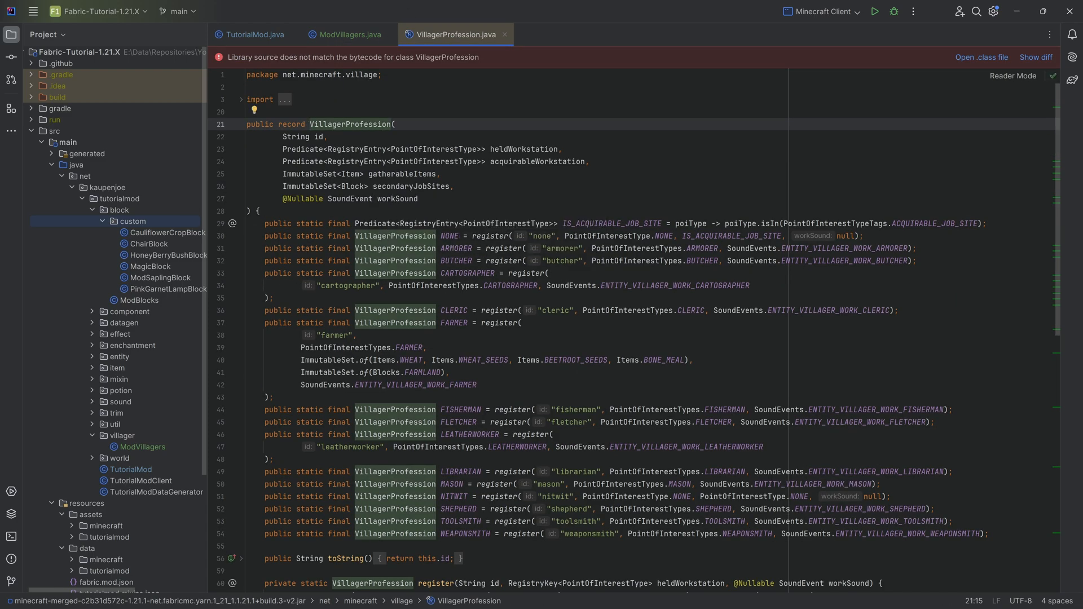
# Step: Browse VillagerProfession's register overloads and secondaryJobSites parameter, then close the decompiled source
pyautogui.scroll(-3)
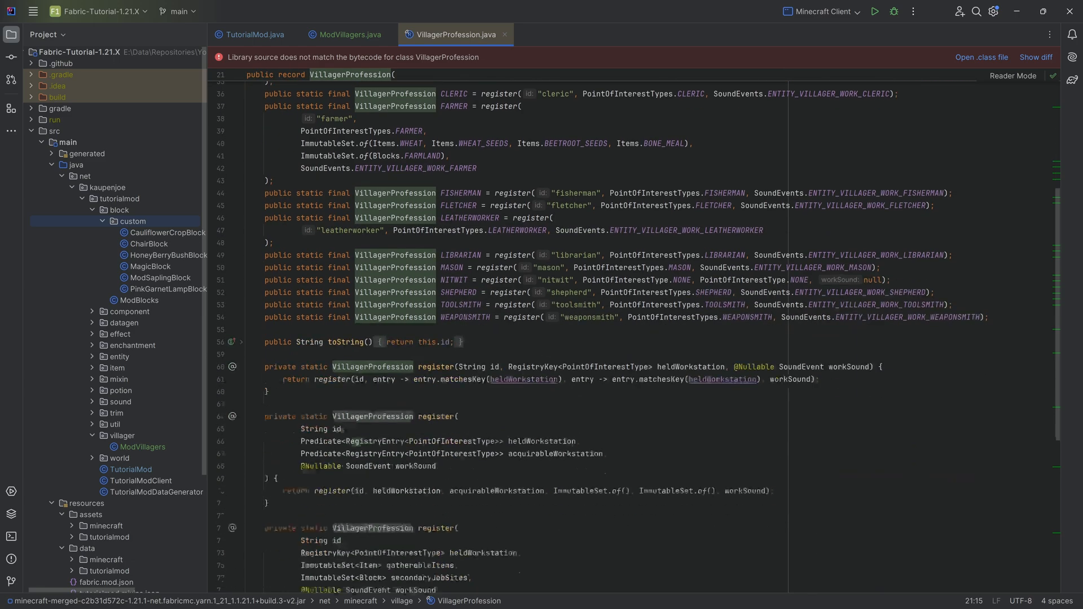
pyautogui.scroll(-3)
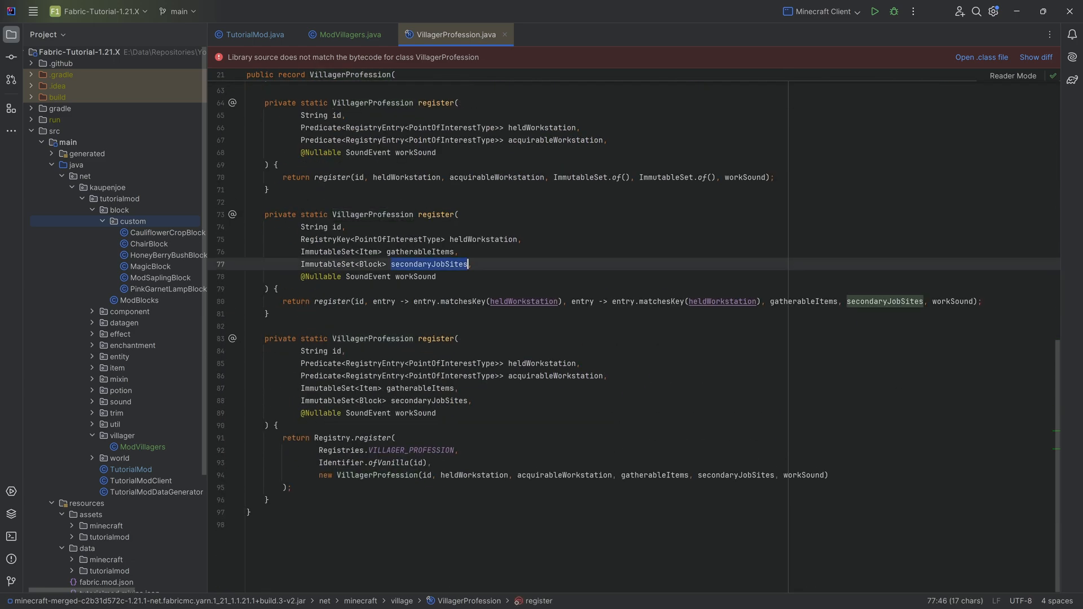
pyautogui.click(411, 252)
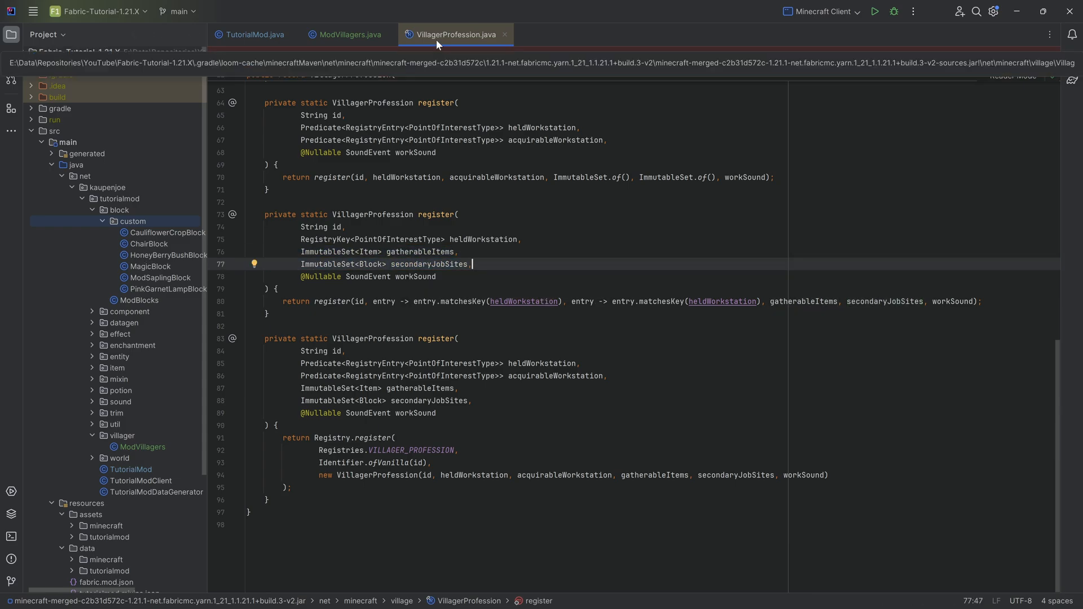
pyautogui.click(349, 35)
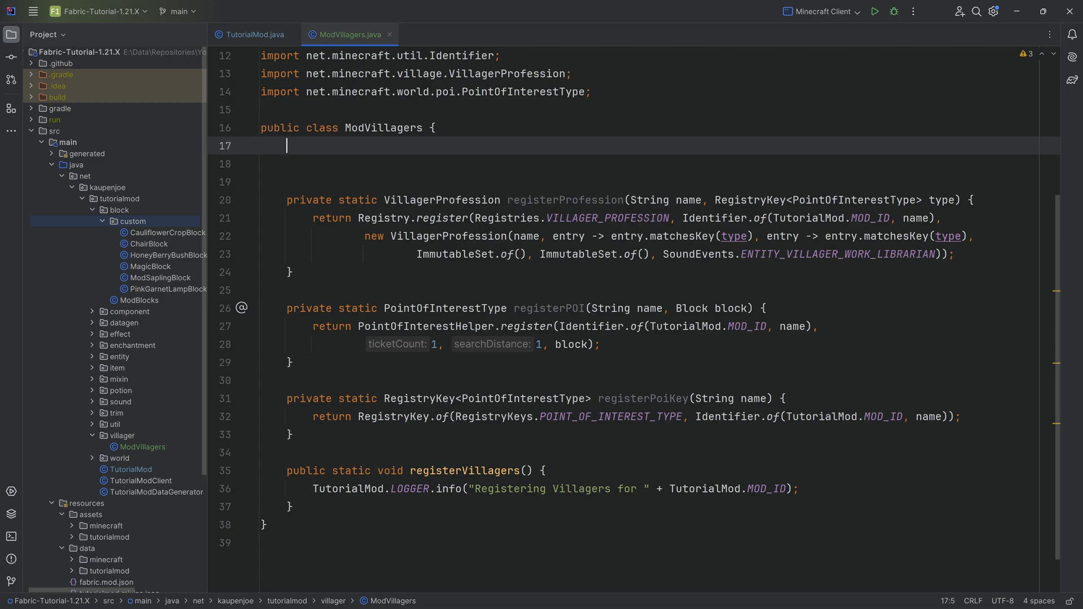
# Step: Declare KAUPEN_POI_KEY as a RegistryKey<PointOfInterestType> via registerPoiKey("kaupen_poi")
pyautogui.write('public static')
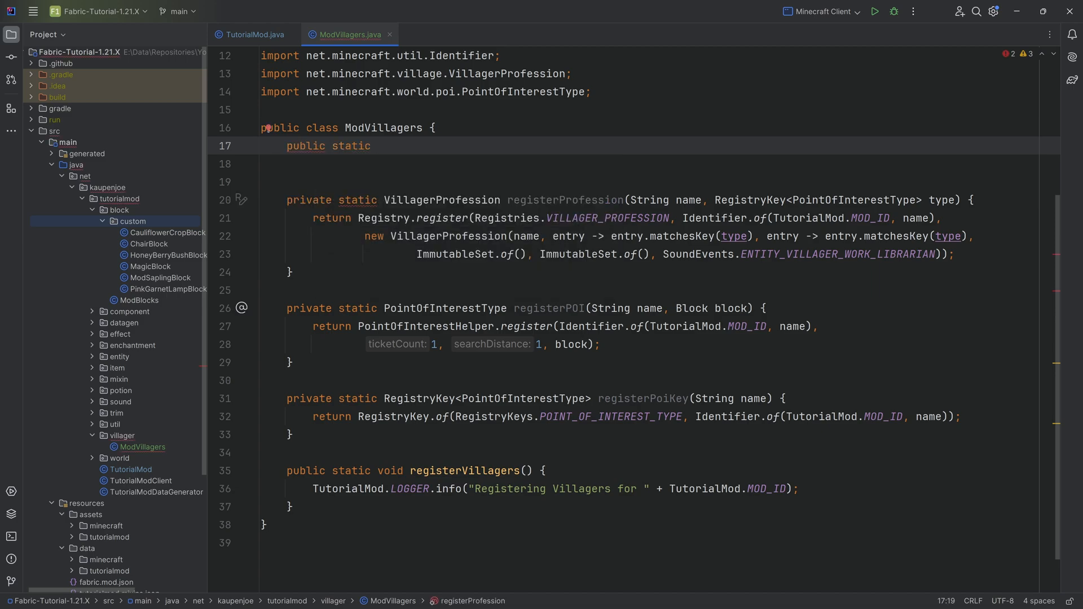
pyautogui.write('final RegistryKey')
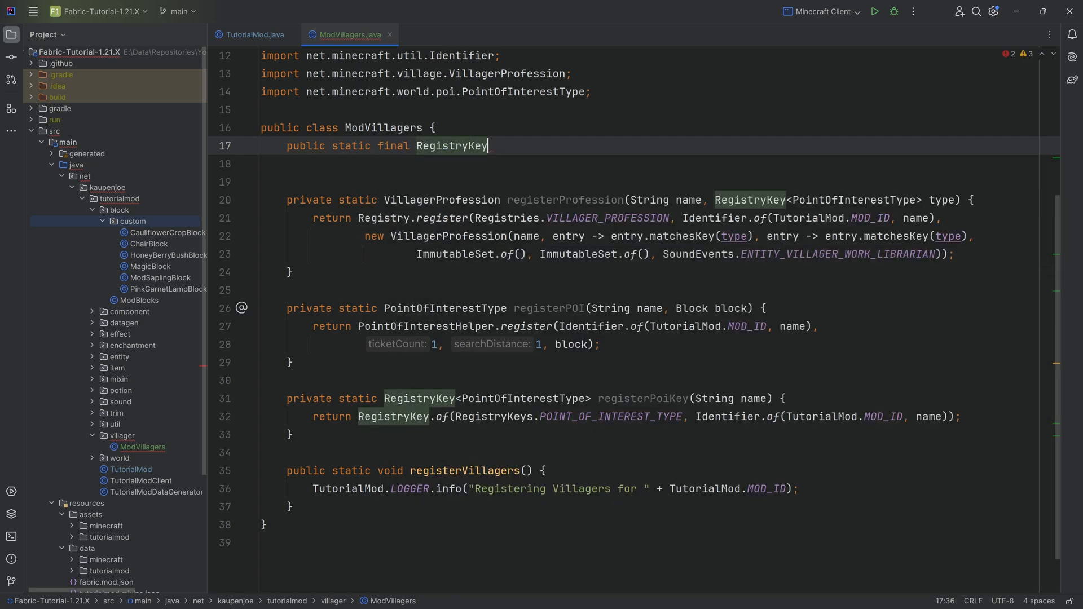
pyautogui.write('<PointOfInterestType>')
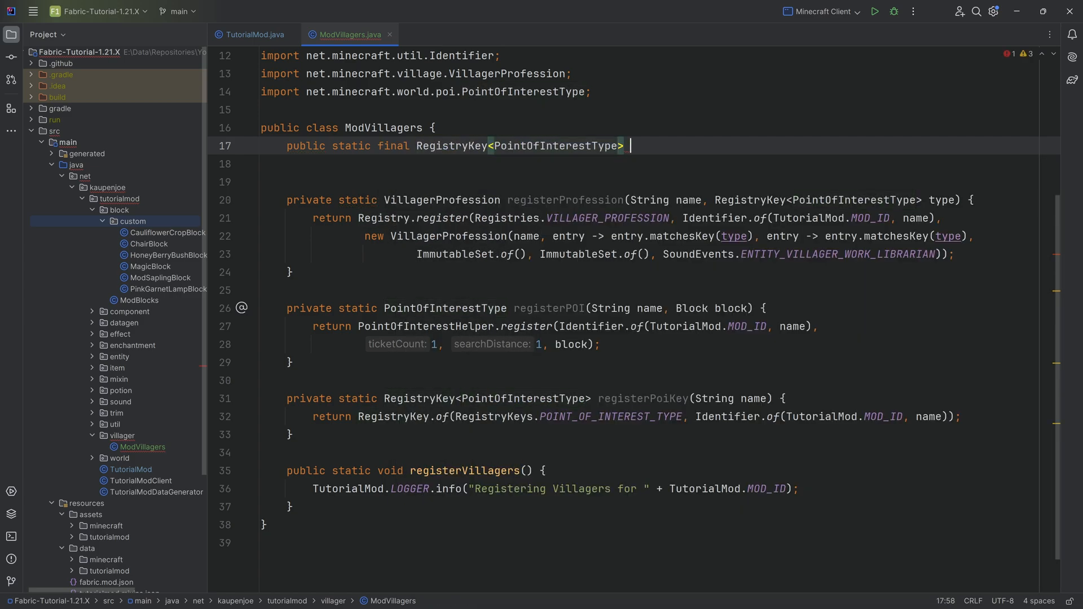
pyautogui.write('KAUPEN:')
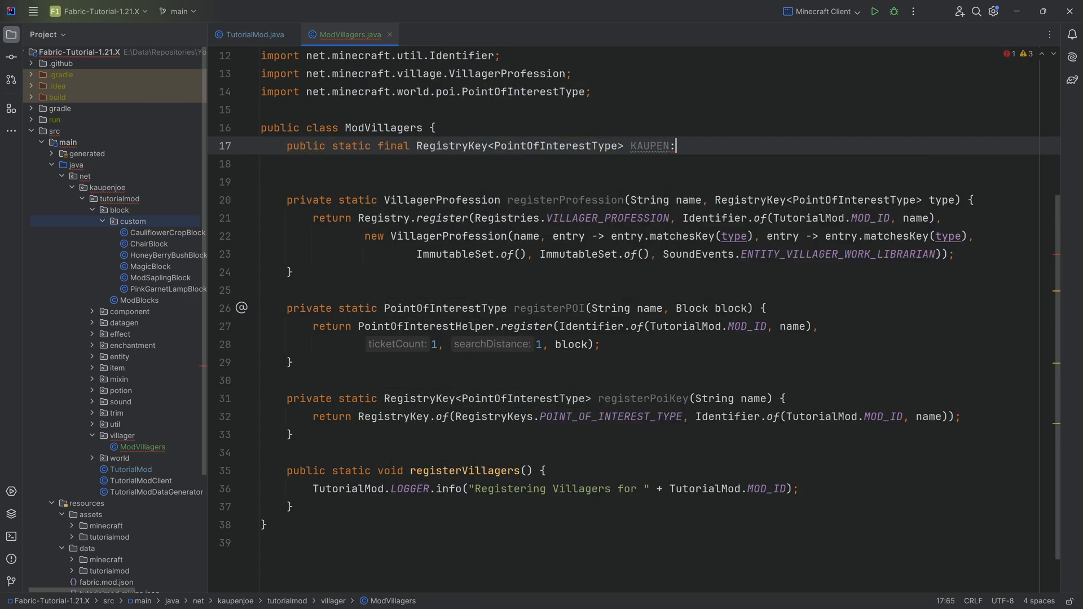
pyautogui.write('_POI_')
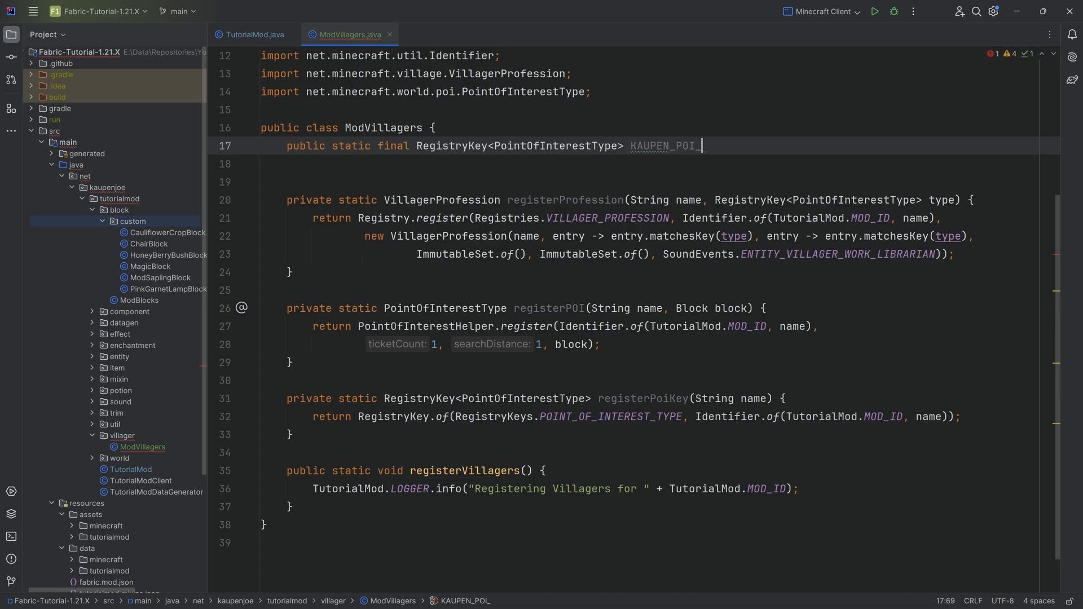
pyautogui.write('KEY = registerPoiKey()')
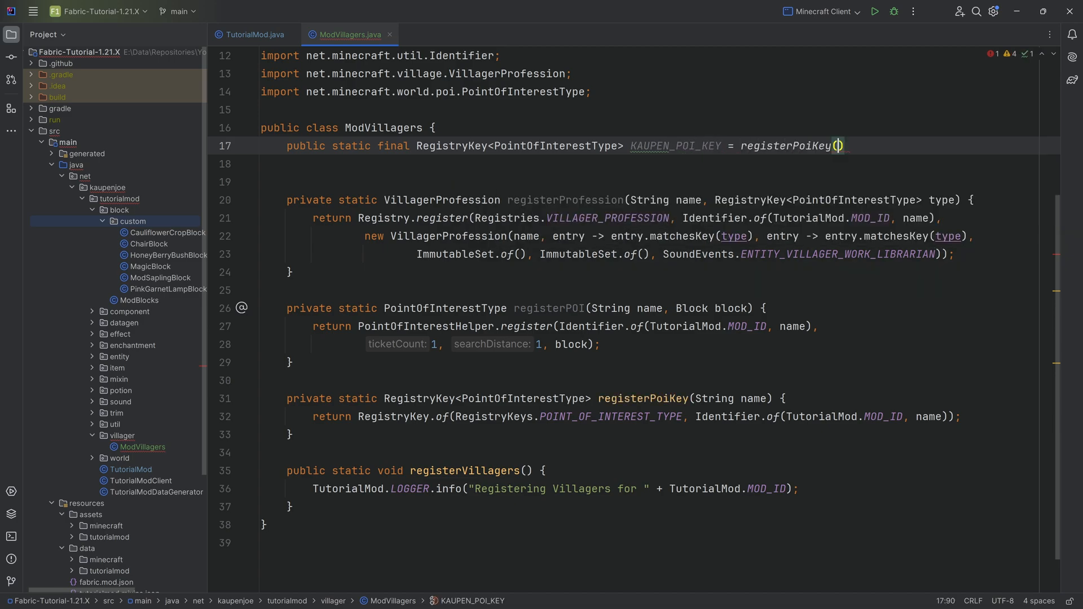
pyautogui.write('"kaup"')
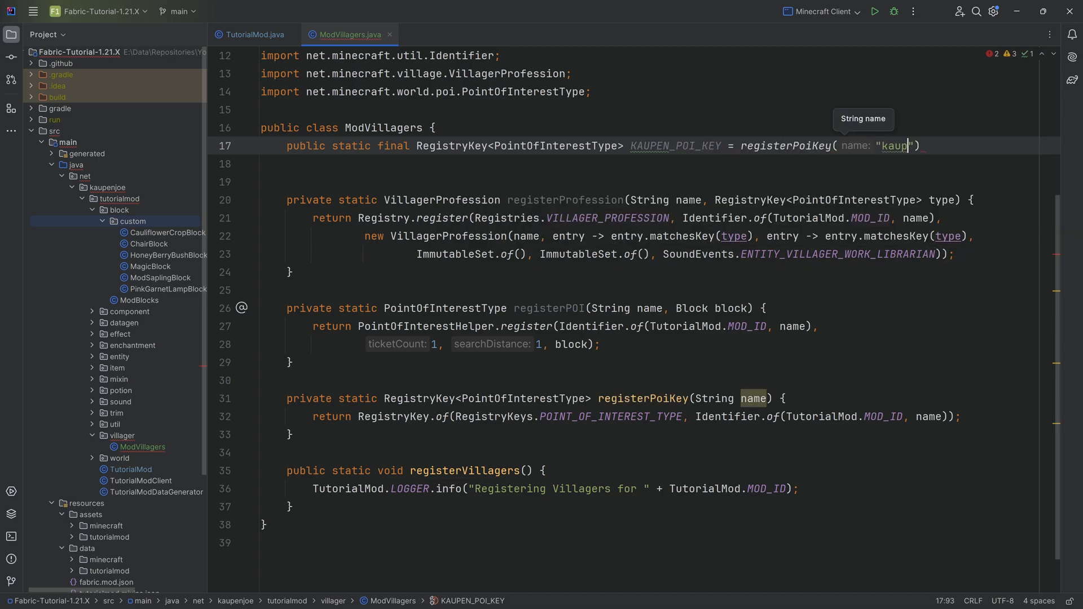
pyautogui.write('en_poi");')
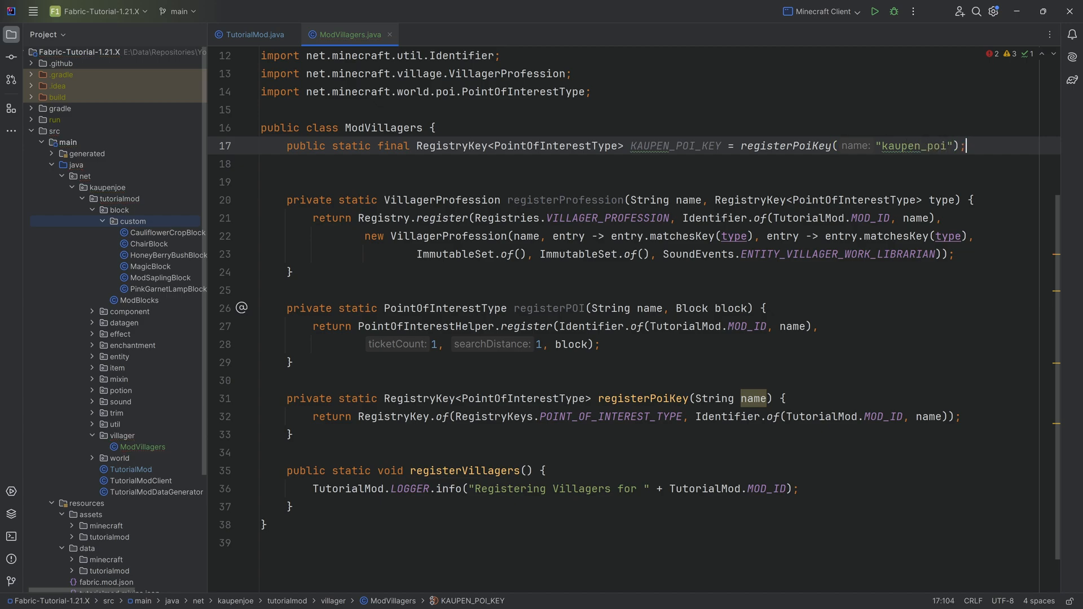
# Step: Declare the KAUPEN_POI PointOfInterestType for kaupen_poi using ModBlocks.CHAIR
pyautogui.write('public')
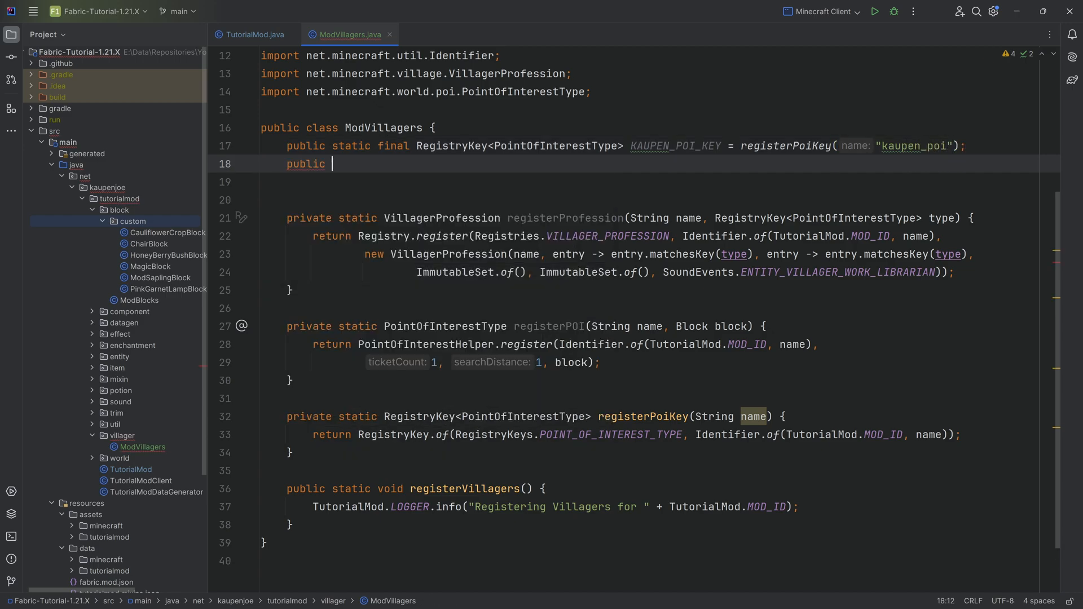
pyautogui.write('static final')
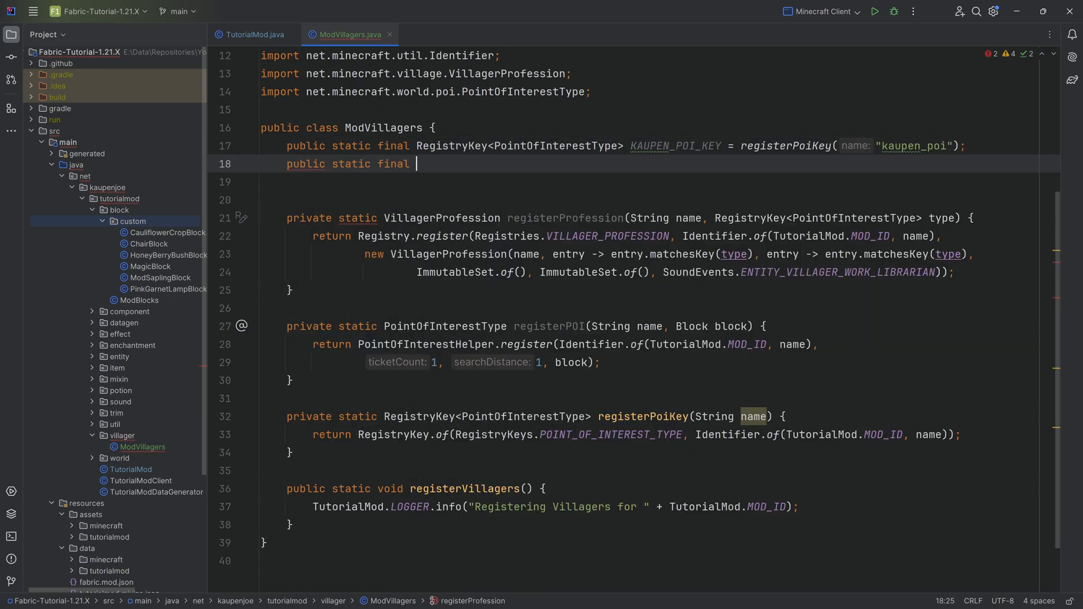
pyautogui.write('PointOfInterestType K')
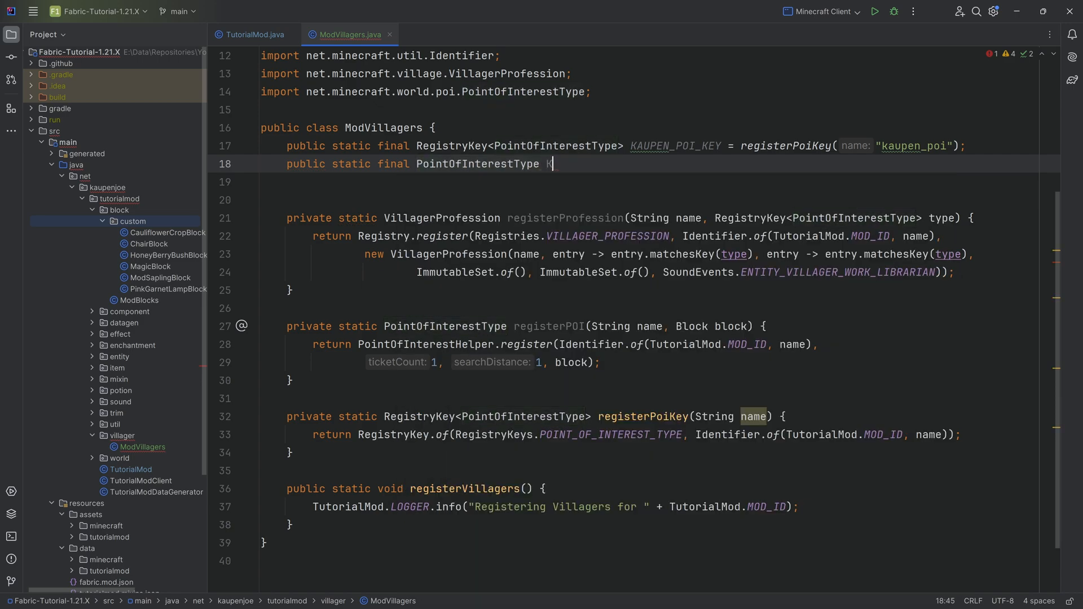
pyautogui.write('AUPEN_POI = registerPOI("")')
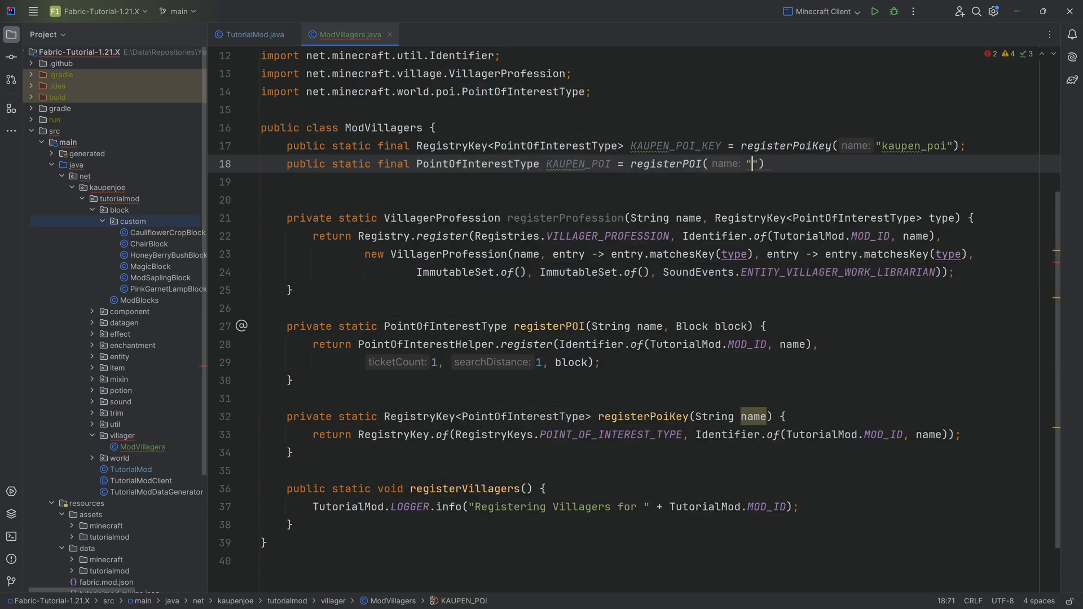
pyautogui.write('kaupen_poi')
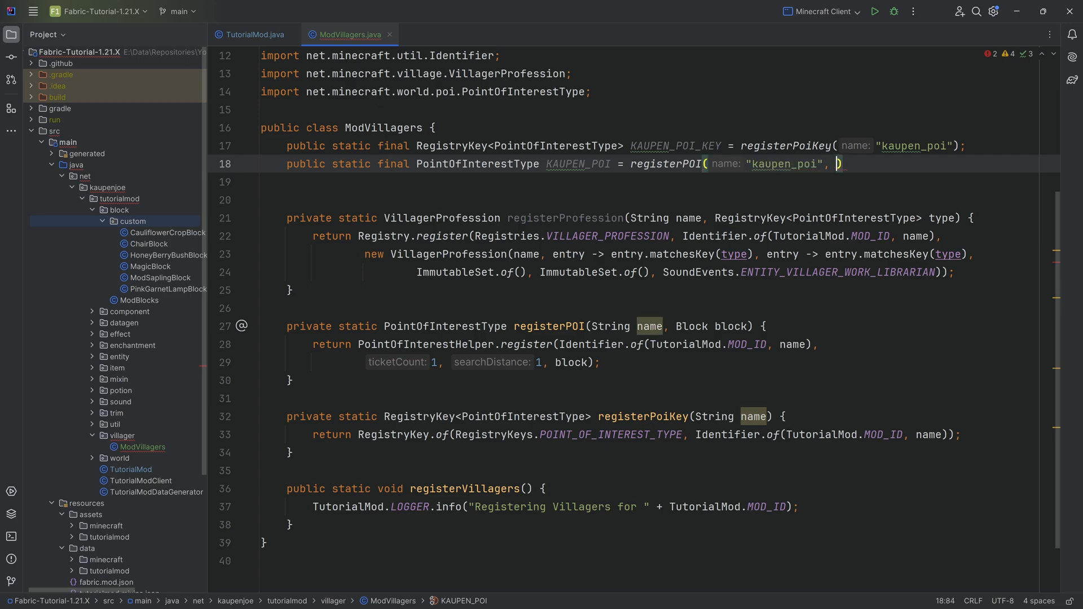
pyautogui.write('ModBlocks.CHAIR')
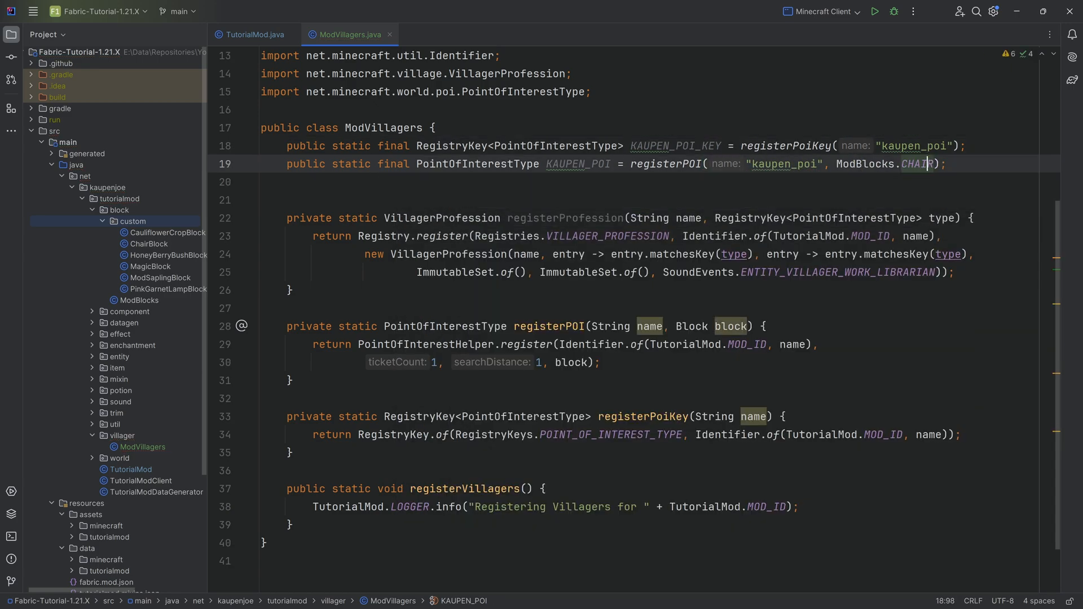
pyautogui.click(678, 164)
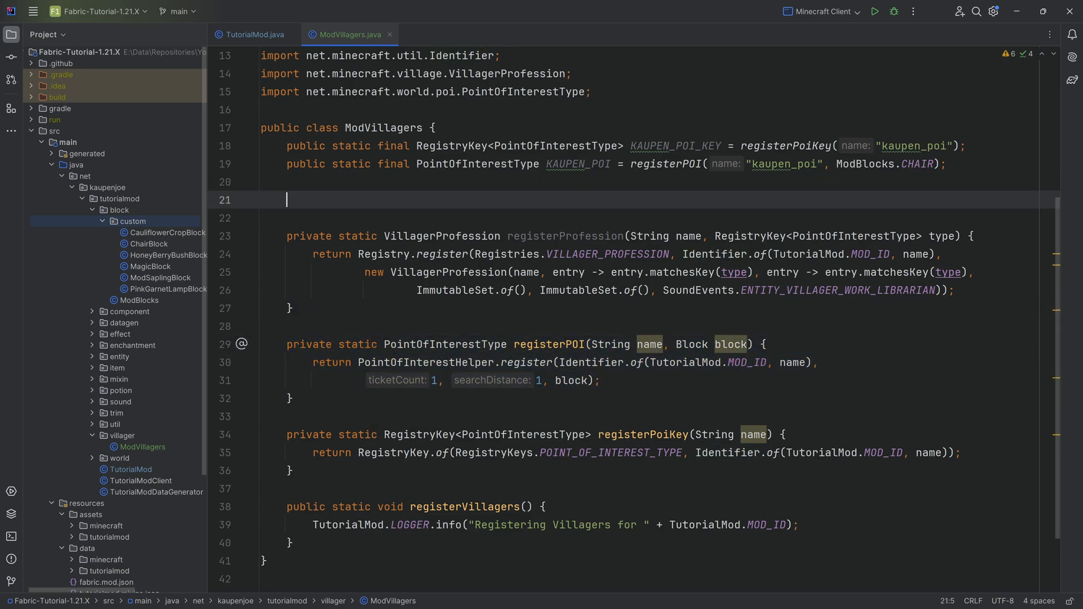
# Step: Declare the KAUPENGER VillagerProfession via registerProfession with KAUPEN_POI_KEY
pyautogui.write('public static final')
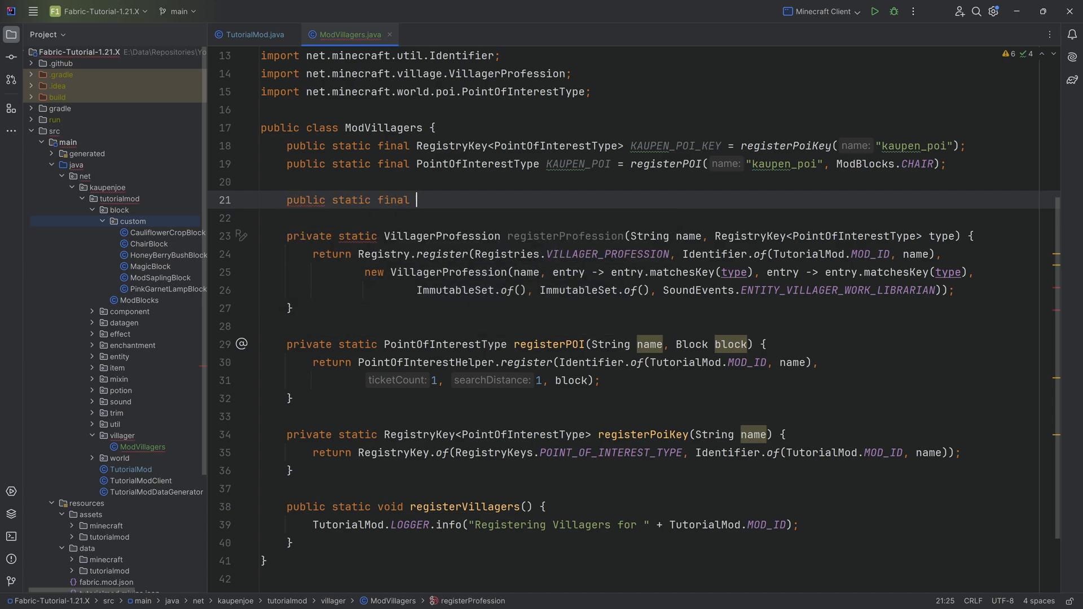
pyautogui.write('VillagerProfession')
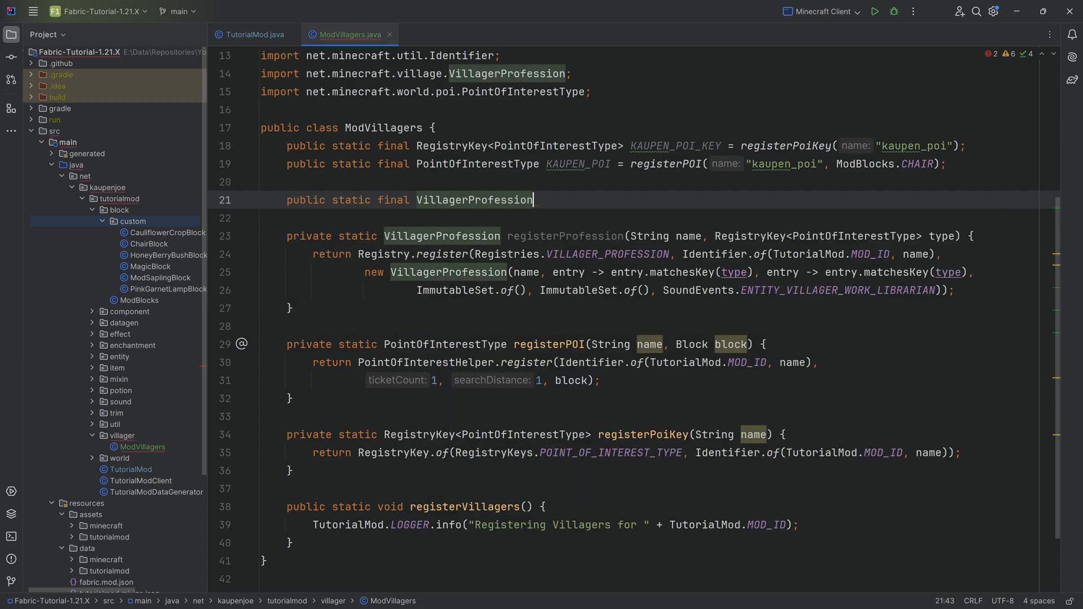
pyautogui.write('KAUPENGER =')
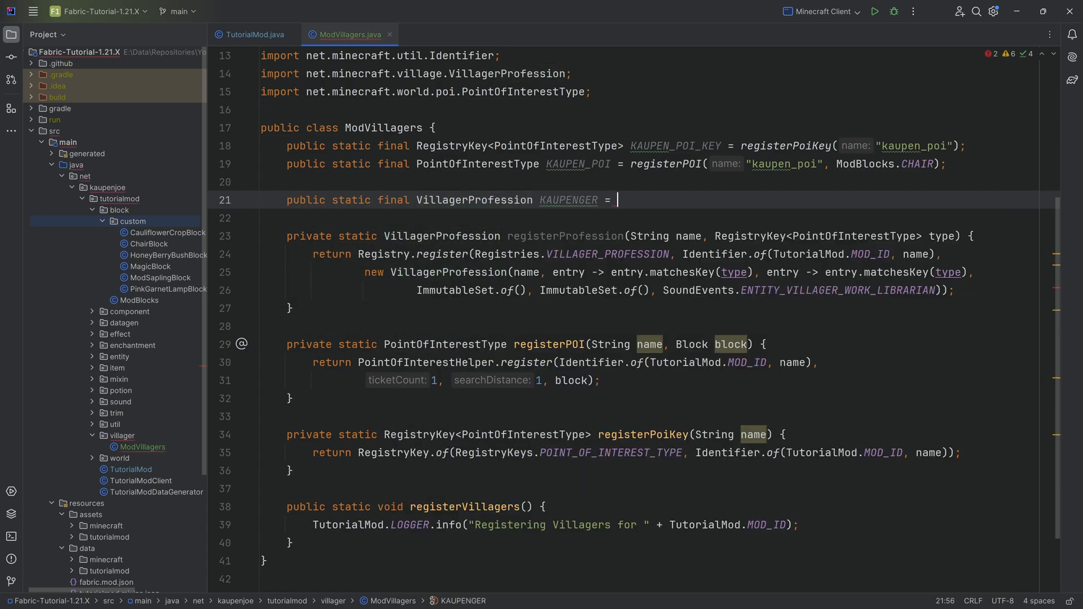
pyautogui.write('registerProfession()')
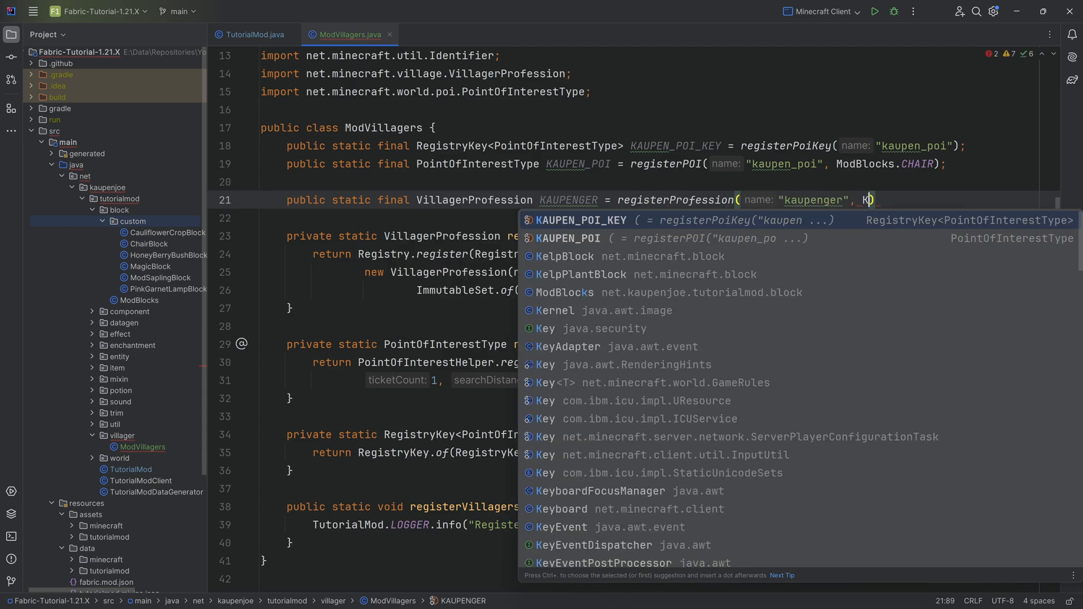
pyautogui.click(582, 220)
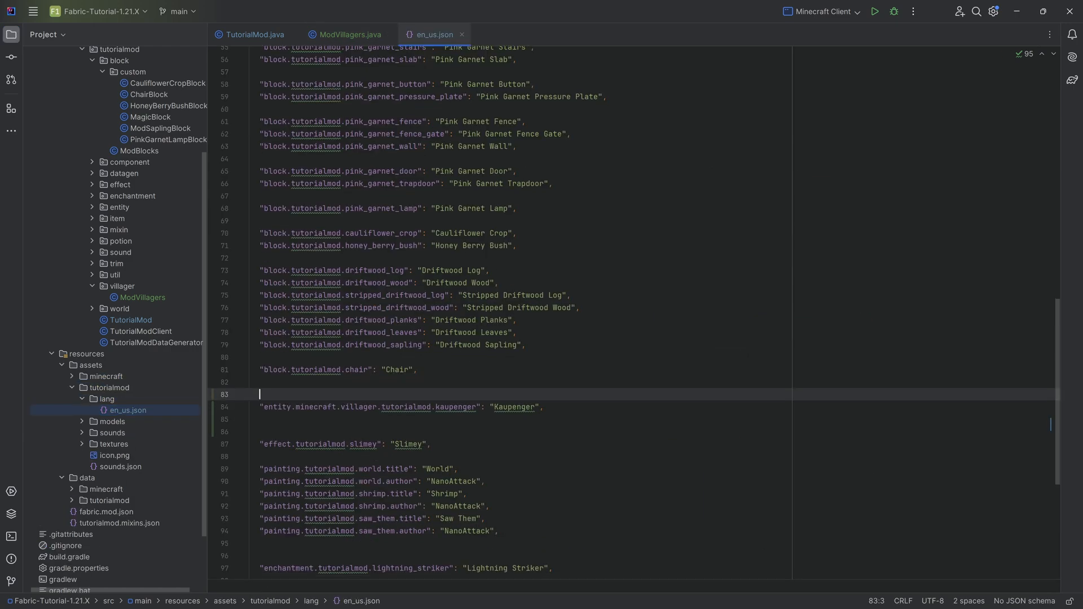
pyautogui.doubleClick(316, 374)
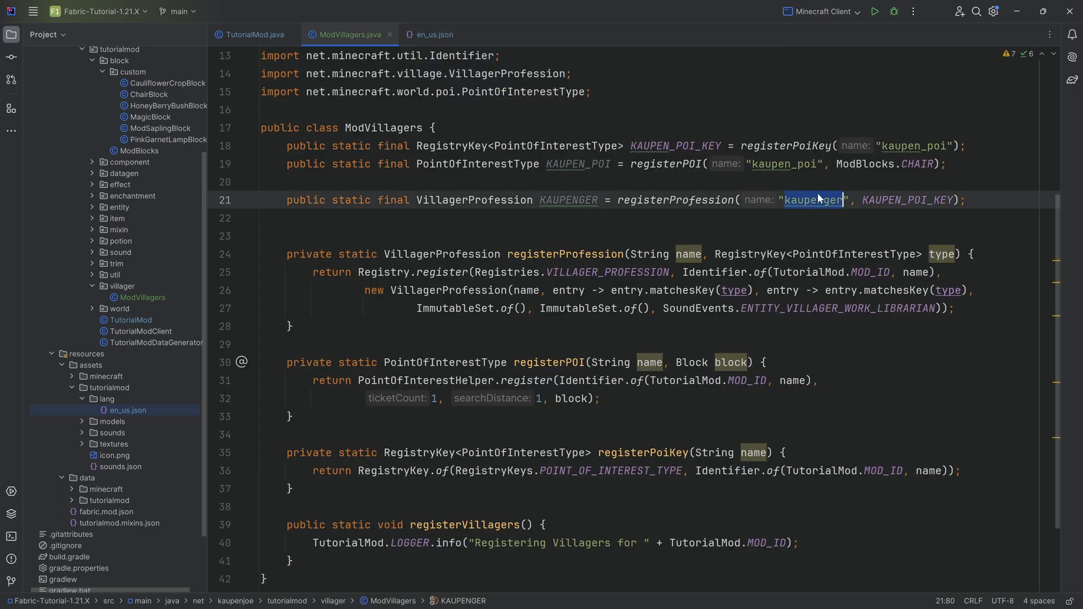
pyautogui.click(433, 35)
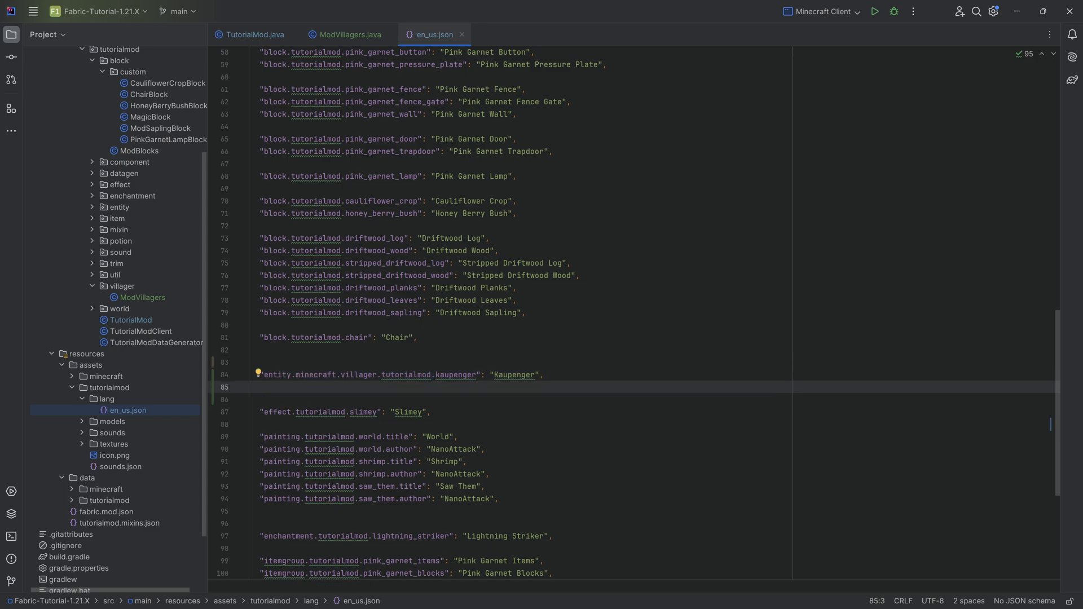
pyautogui.click(113, 443)
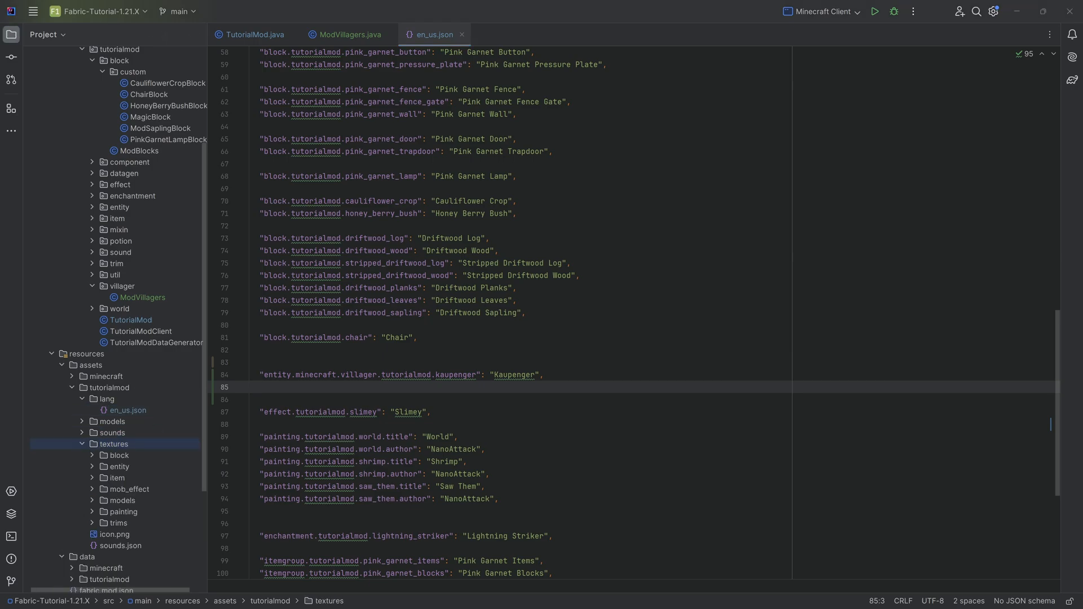
# Step: Create villager/profession folders under textures/entity to hold kaupenger.png
pyautogui.click(91, 364)
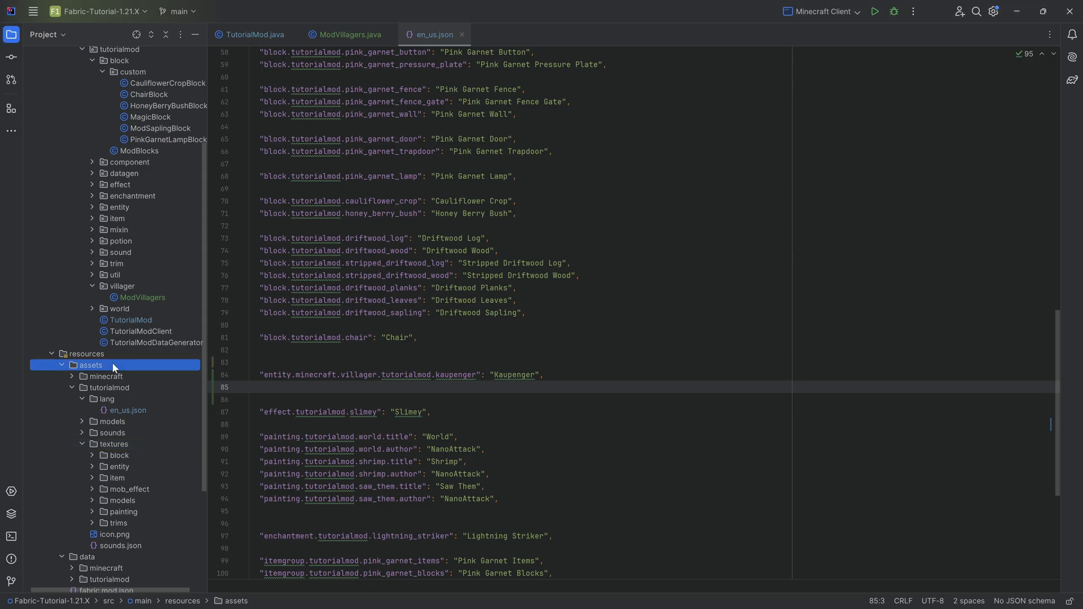
pyautogui.click(119, 402)
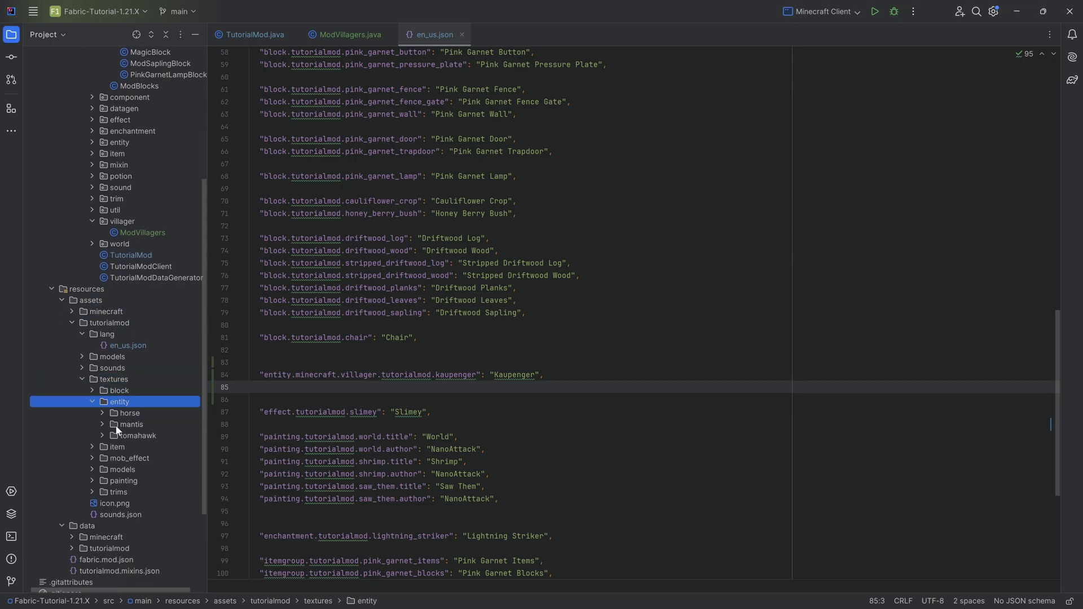
pyautogui.write('v')
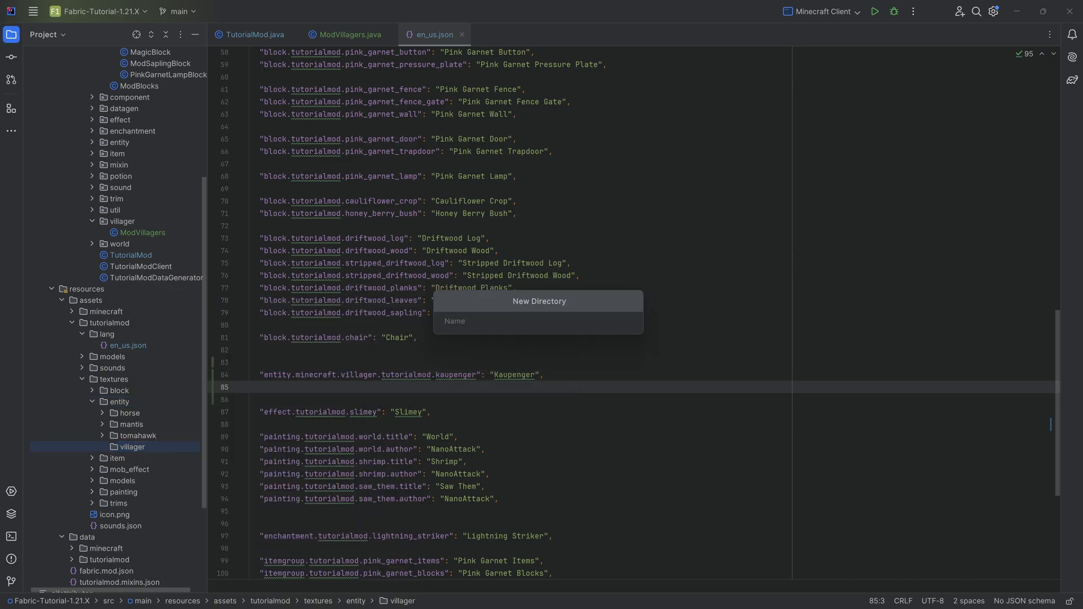
pyautogui.write('pro')
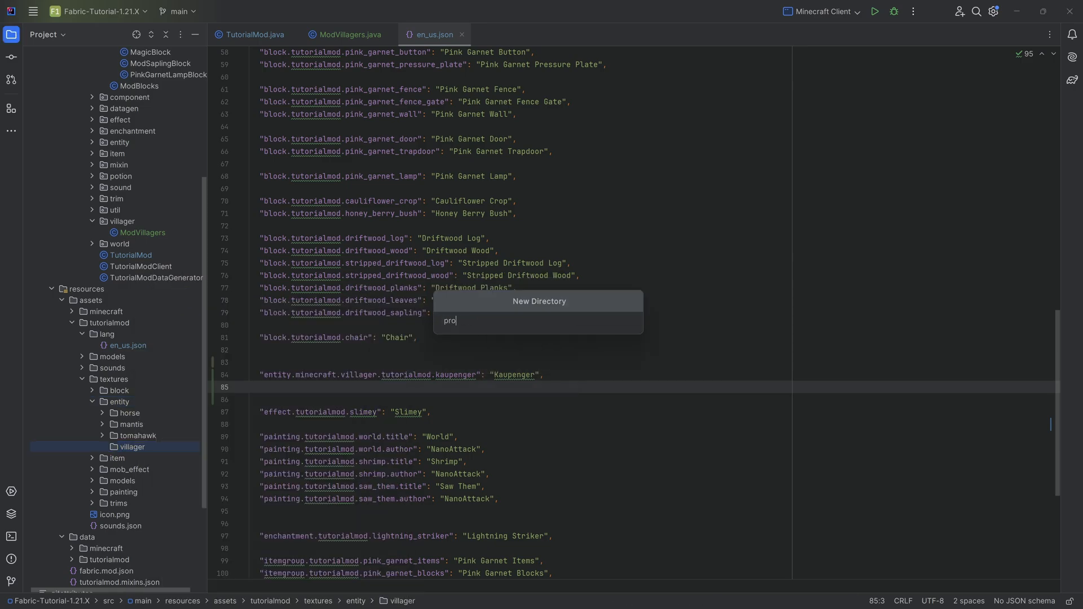
pyautogui.press('Enter')
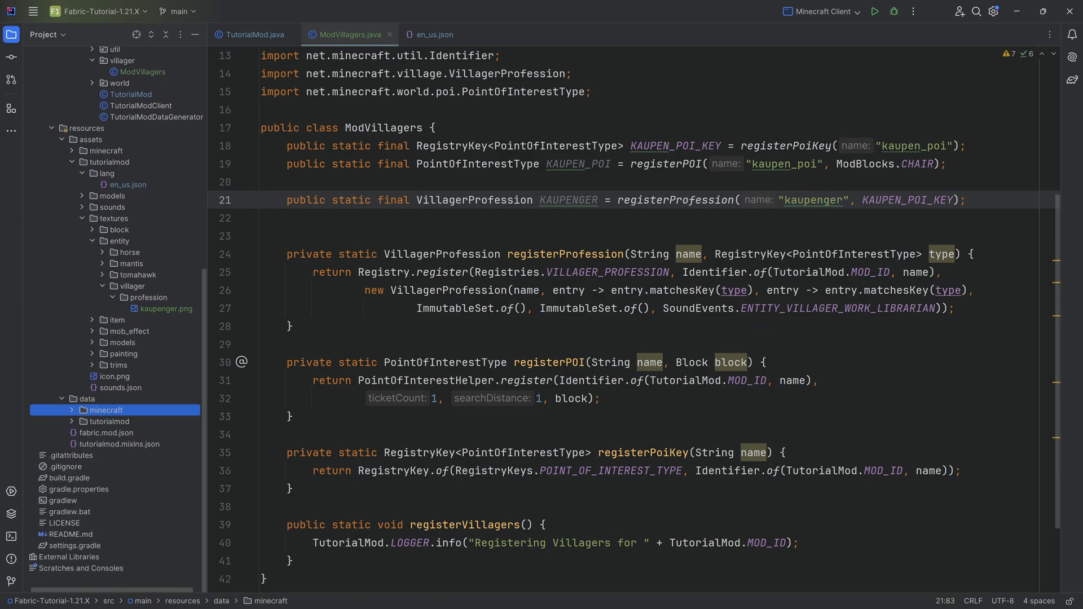
# Step: Create a point_of_interest_type directory under data/minecraft/tags
pyautogui.click(87, 398)
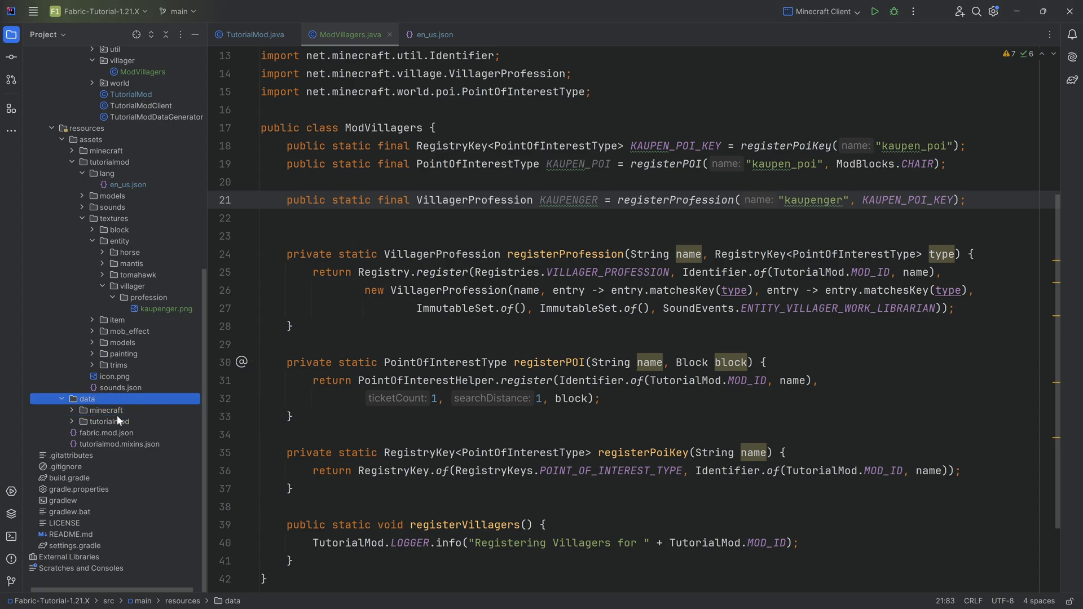
pyautogui.click(106, 410)
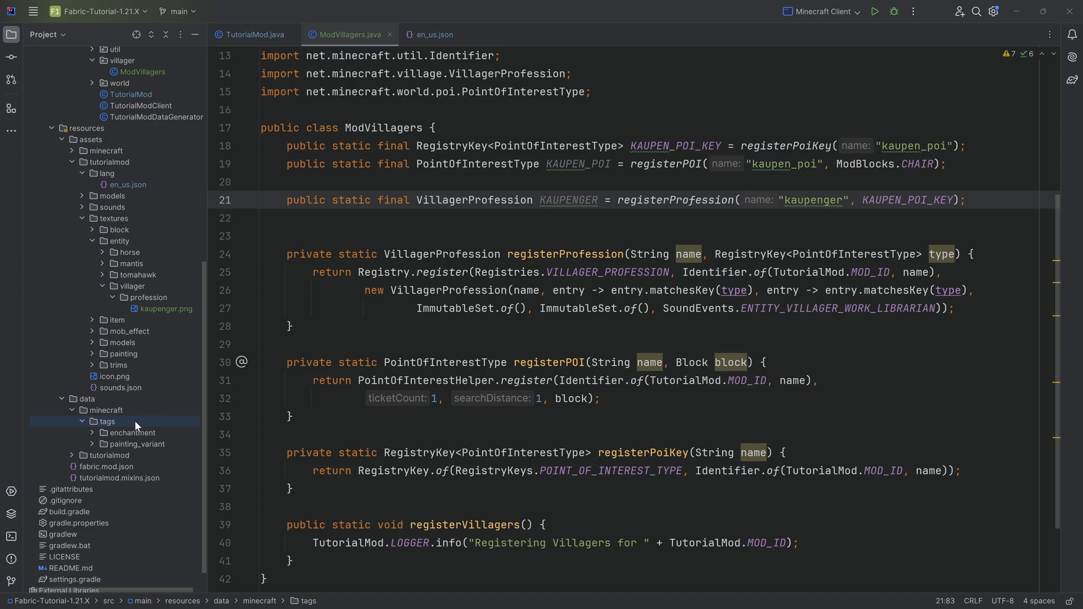
pyautogui.moveTo(137, 379)
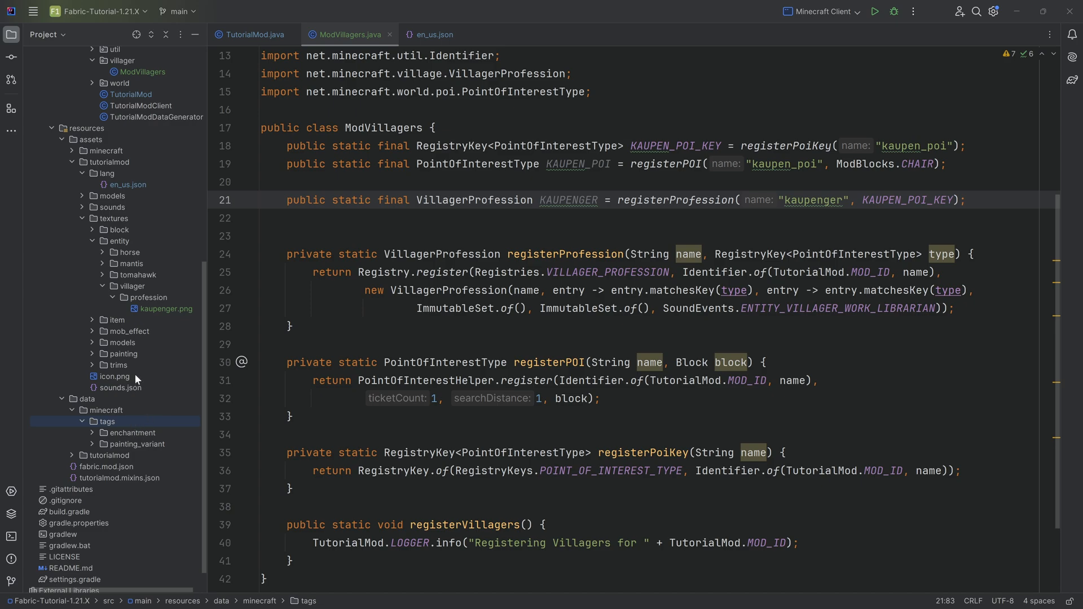
pyautogui.click(107, 421)
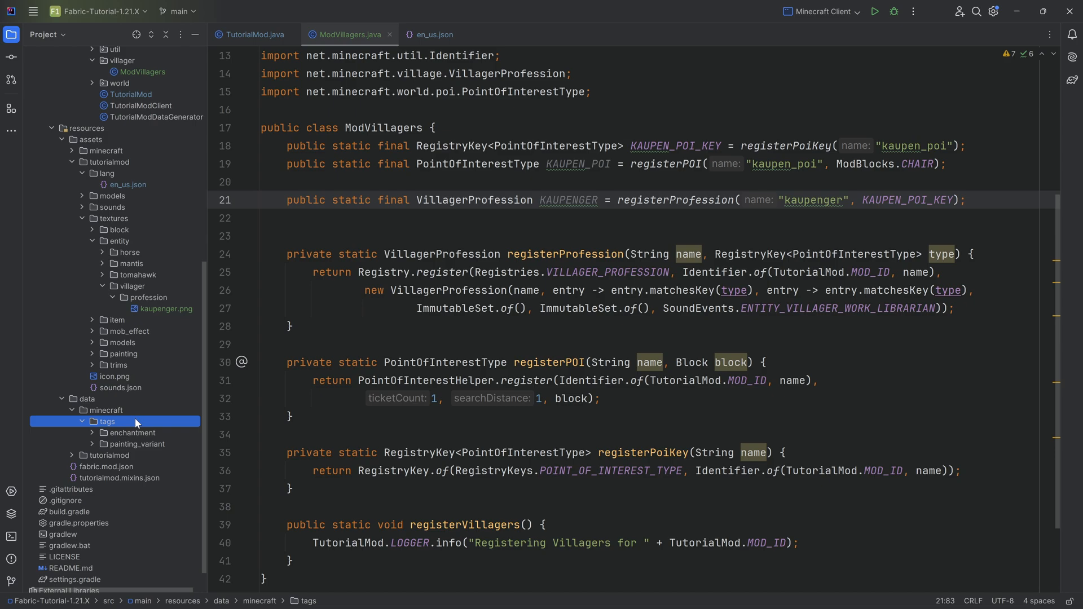
pyautogui.moveTo(122, 424)
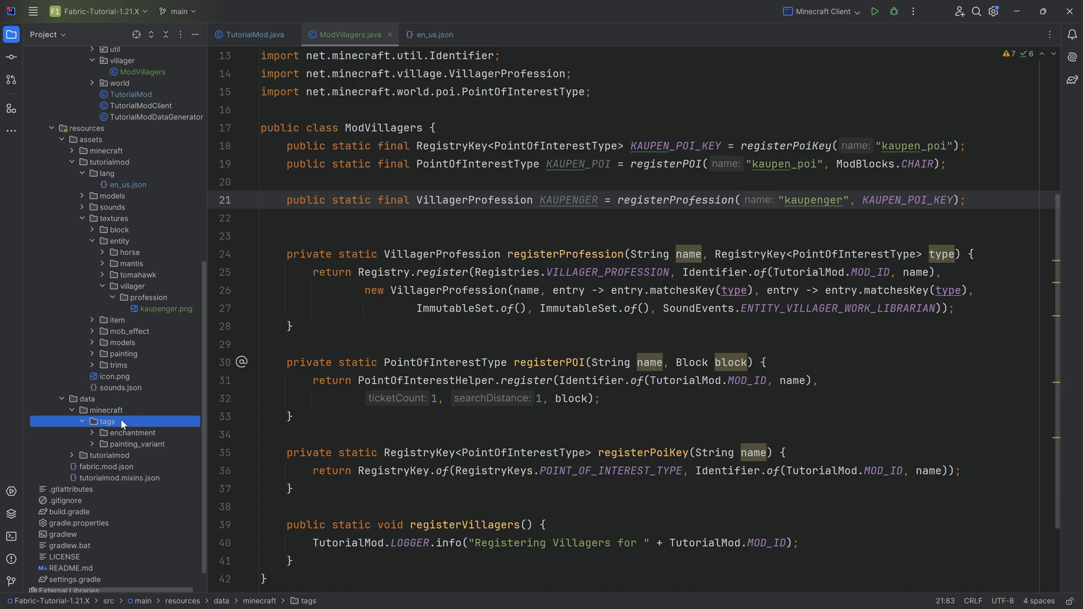
pyautogui.moveTo(122, 426)
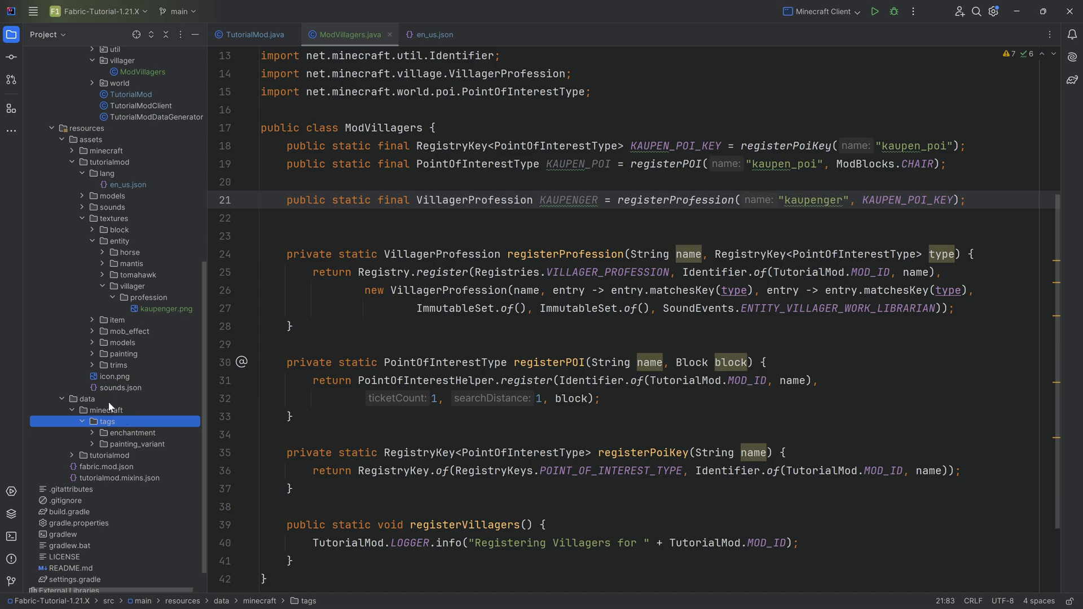
pyautogui.rightClick(106, 421)
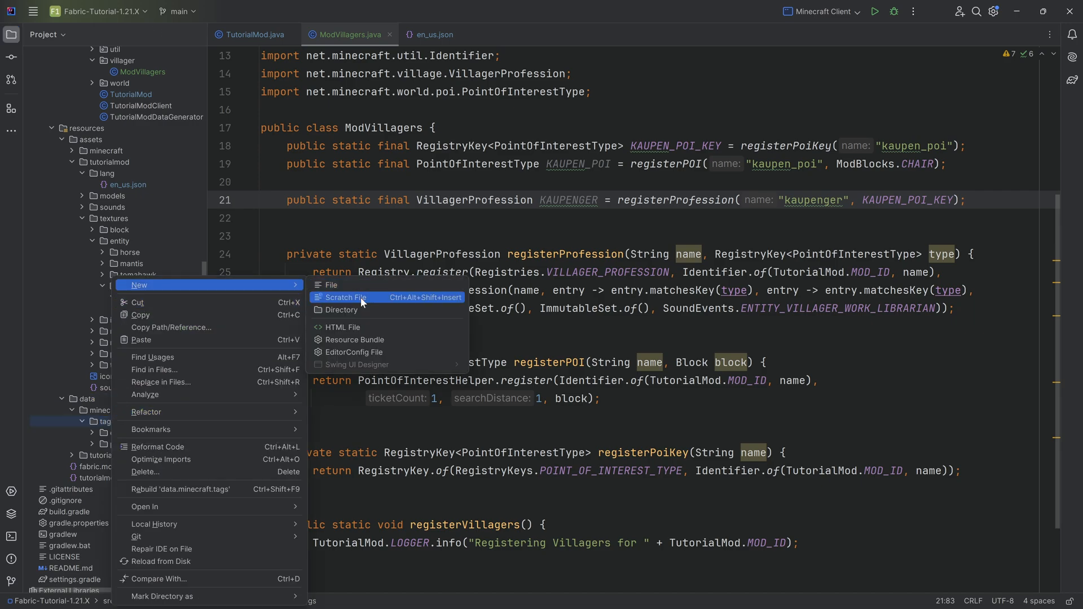
pyautogui.click(340, 309)
pyautogui.write('point_of_interest')
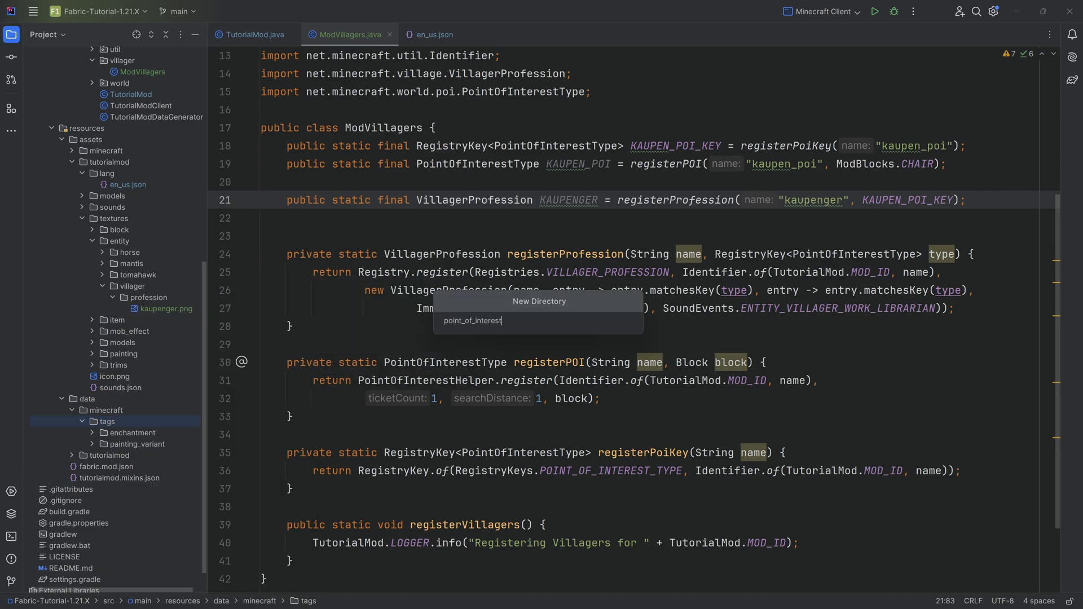
pyautogui.write('_type')
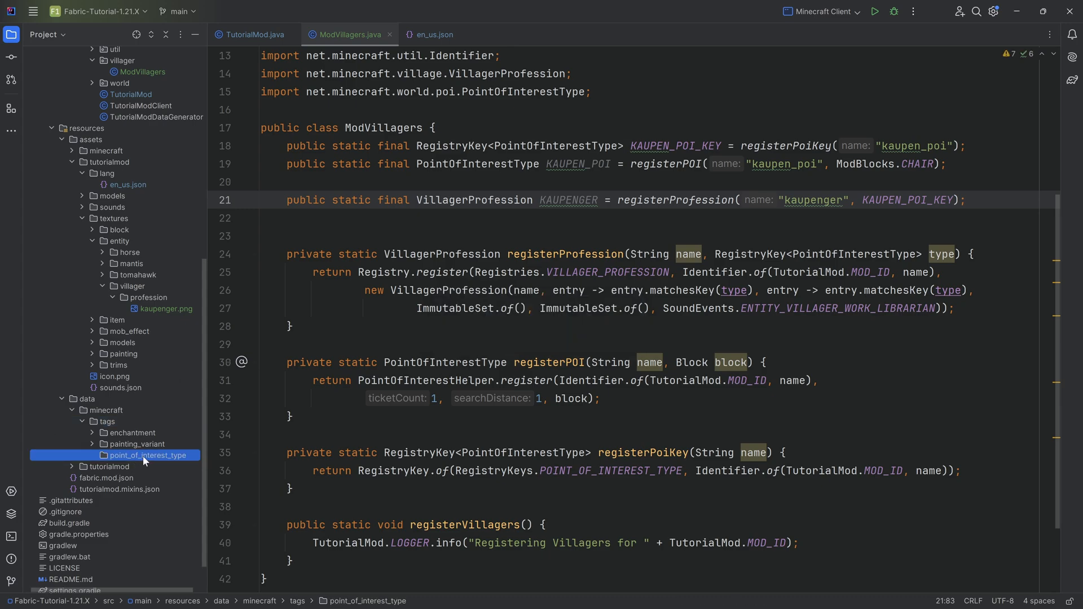
# Step: Create acquirable_job_site.json in it listing tutorialmod:kaupen_poi as a non-required value
pyautogui.rightClick(148, 455)
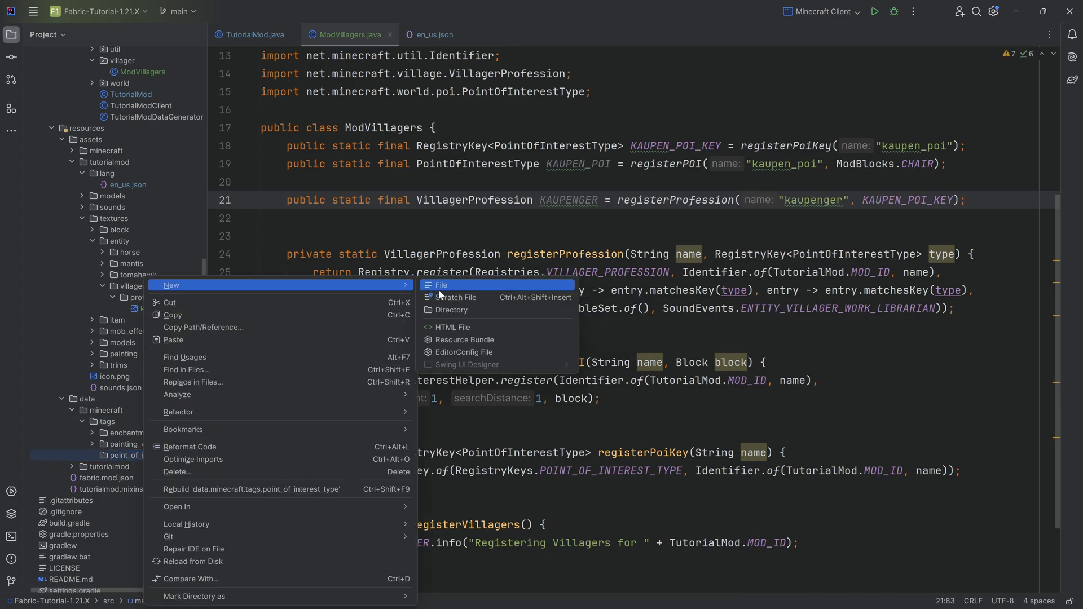
pyautogui.click(440, 284)
pyautogui.write('acquirable_job_site')
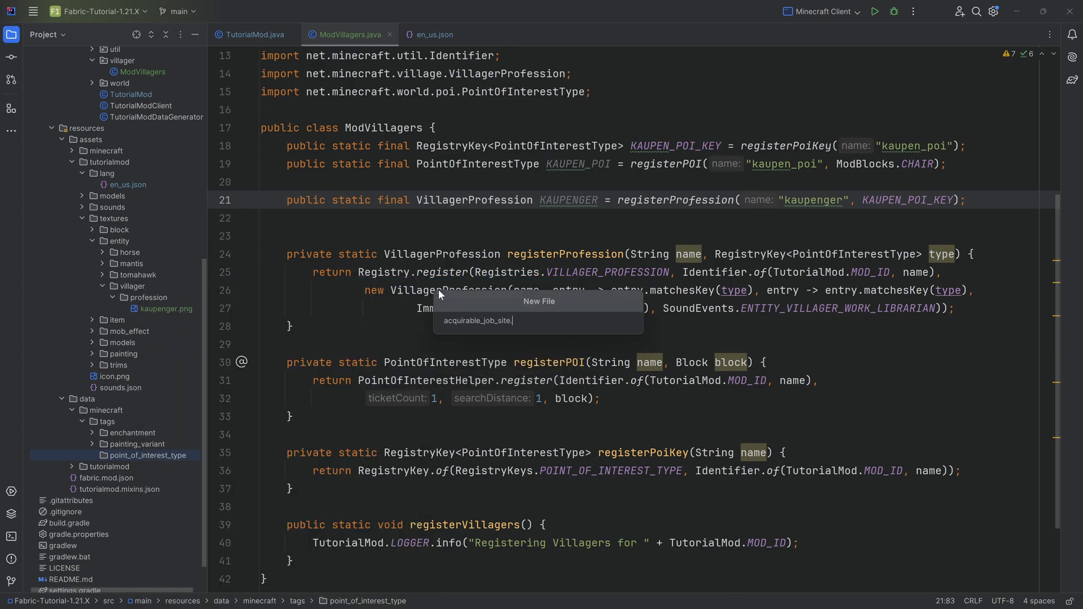
pyautogui.press('Enter')
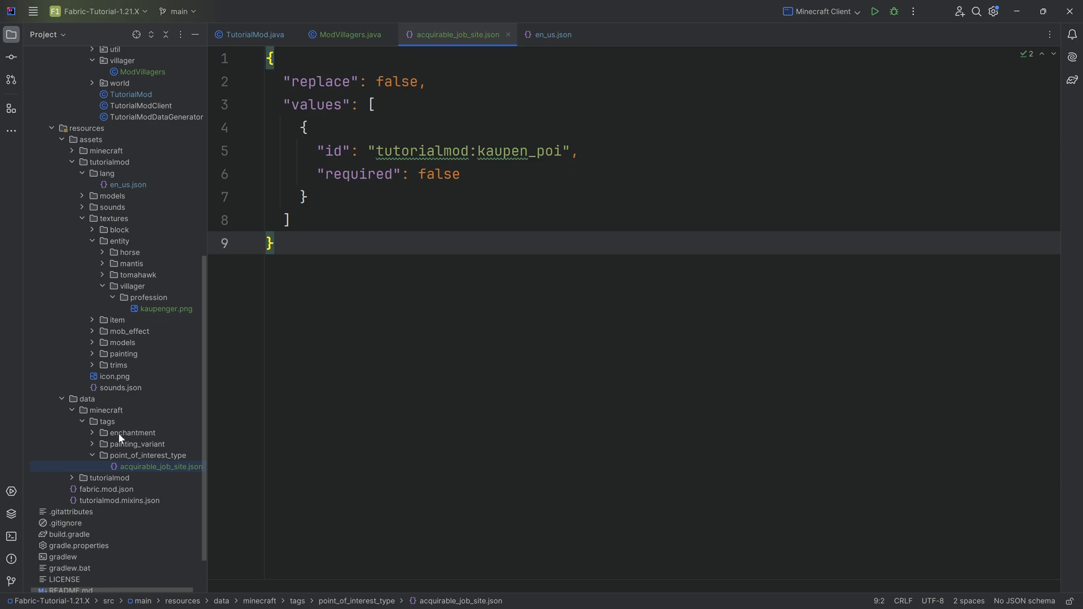
pyautogui.moveTo(119, 438)
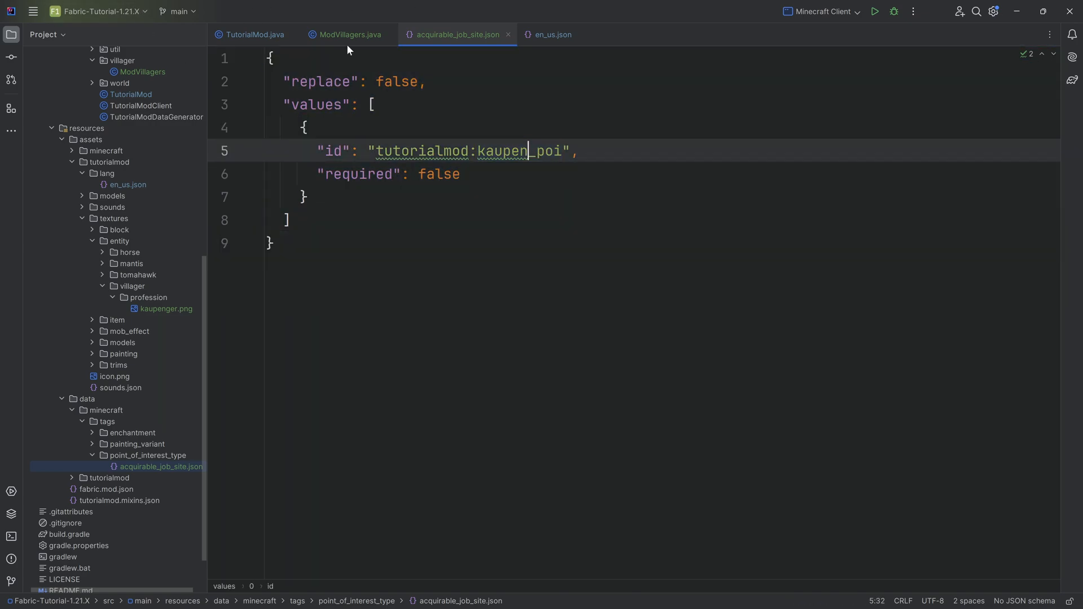
# Step: Compare the tag's kaupen_poi id with ModVillagers' POI name, finishing in ModVillagers
pyautogui.click(348, 35)
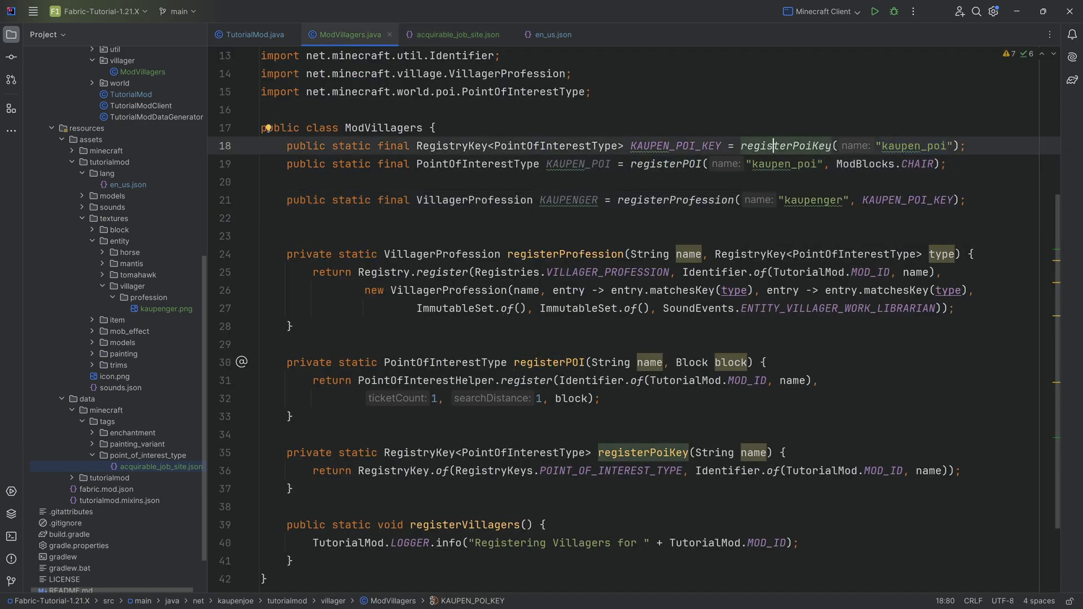
pyautogui.click(453, 35)
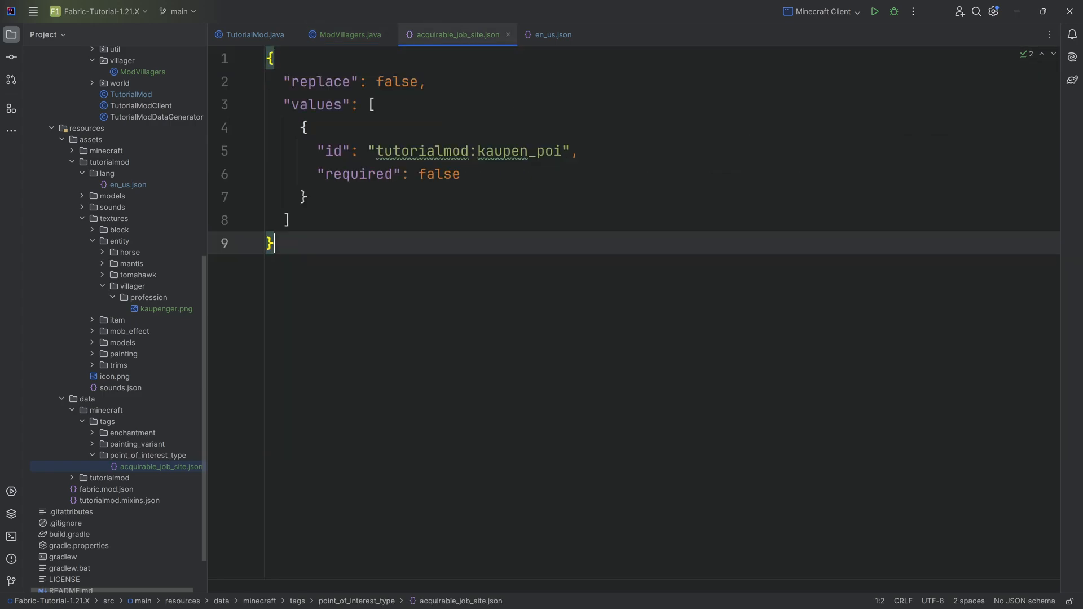
pyautogui.click(345, 35)
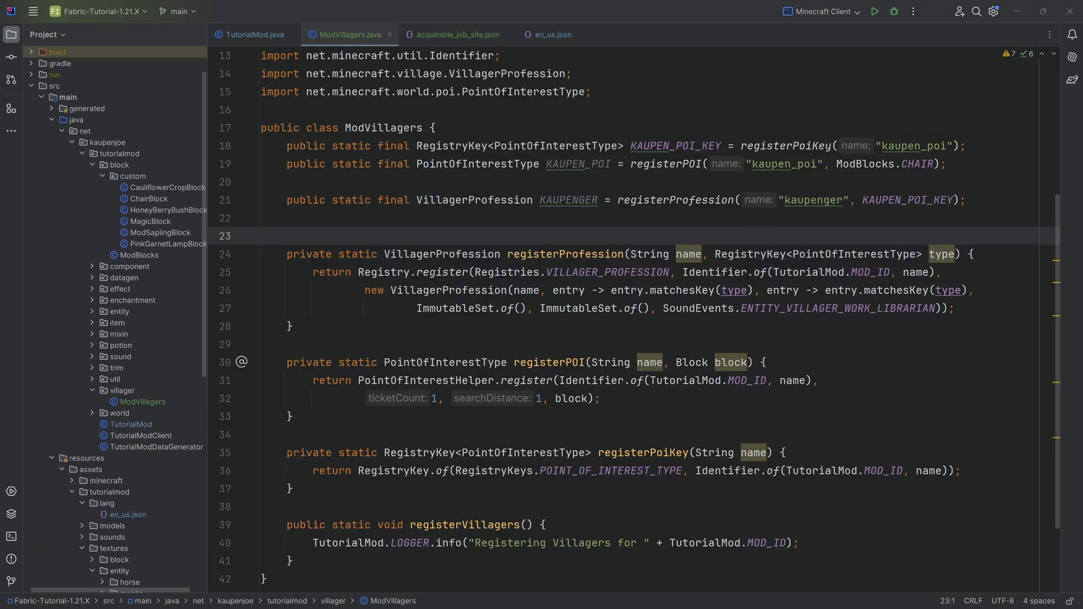
pyautogui.click(500, 200)
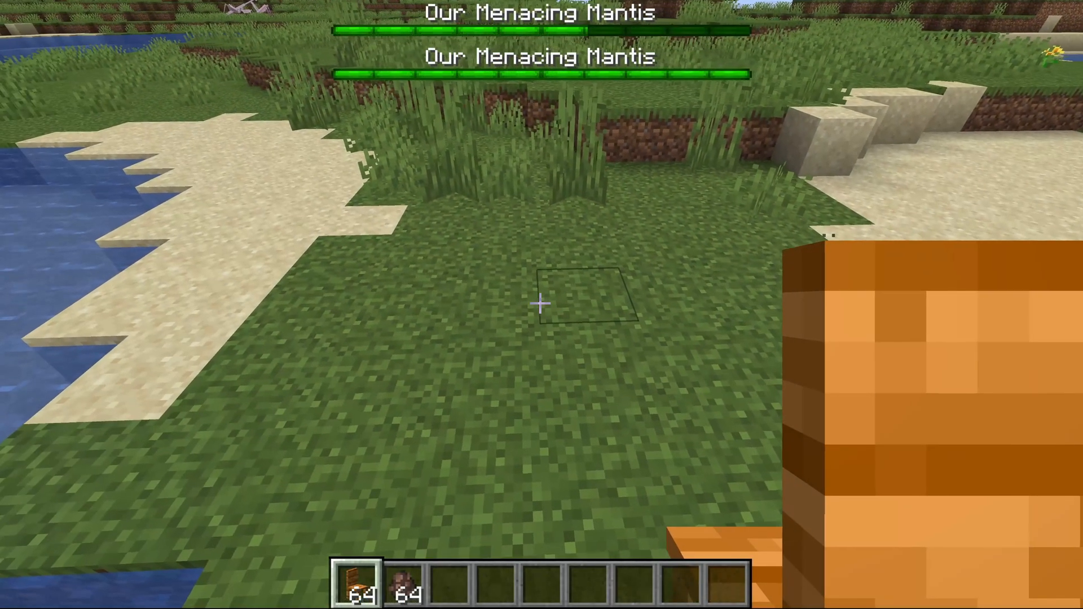
pyautogui.moveTo(542, 302)
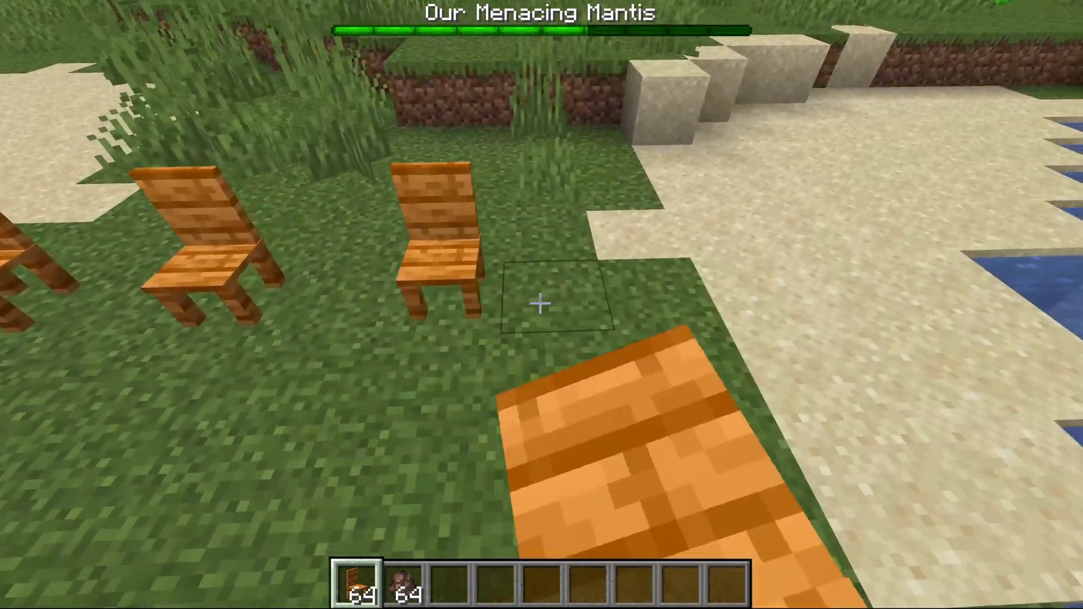